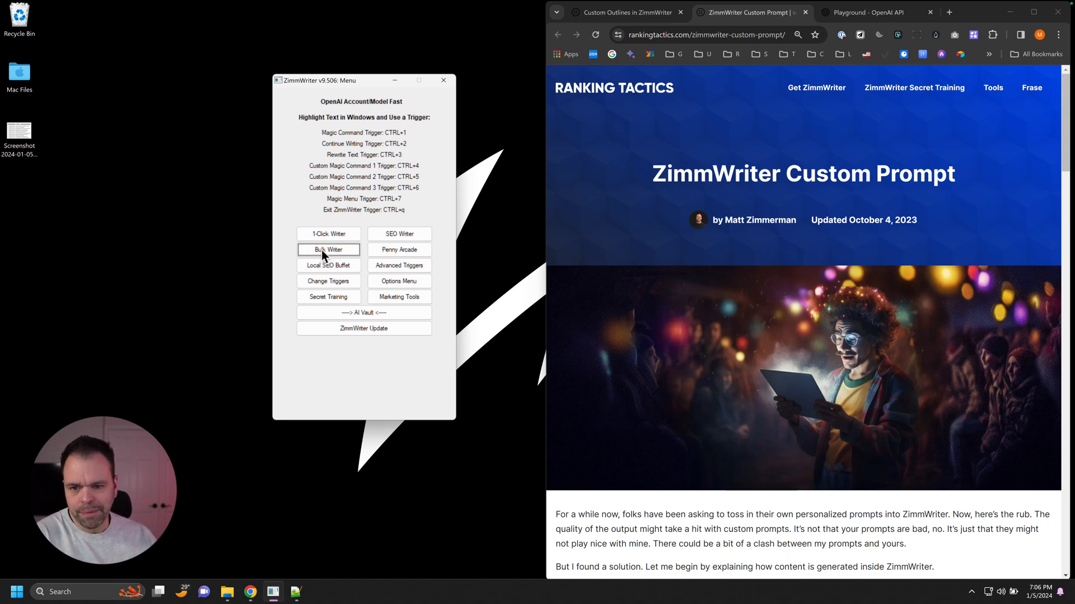
mouse_move(399, 291)
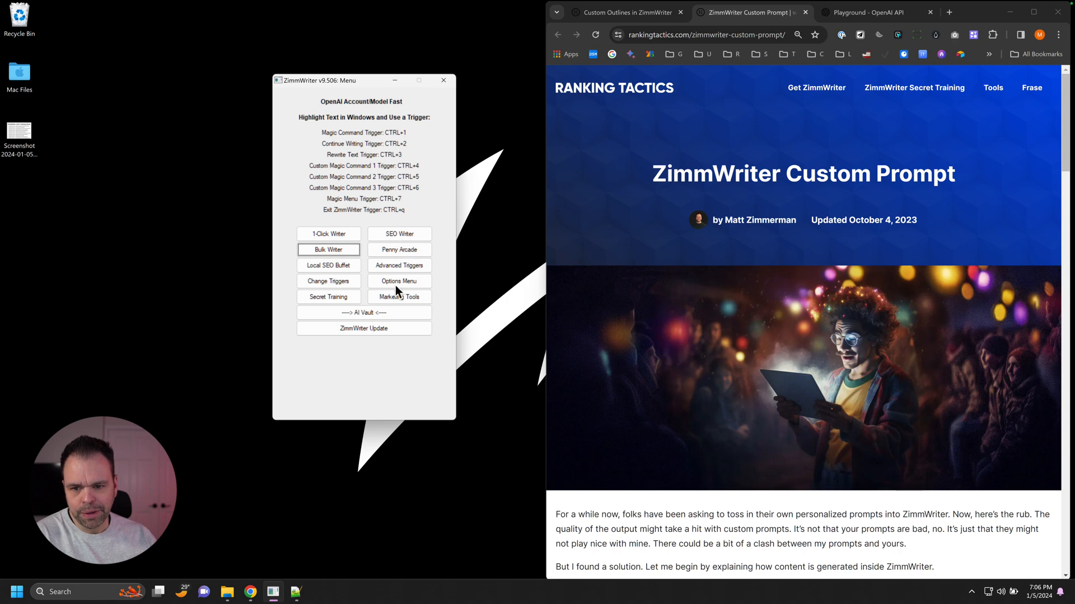
- Glance at the AI Vault features, close it, and launch the Bulk Blog Writer
left_click(363, 314)
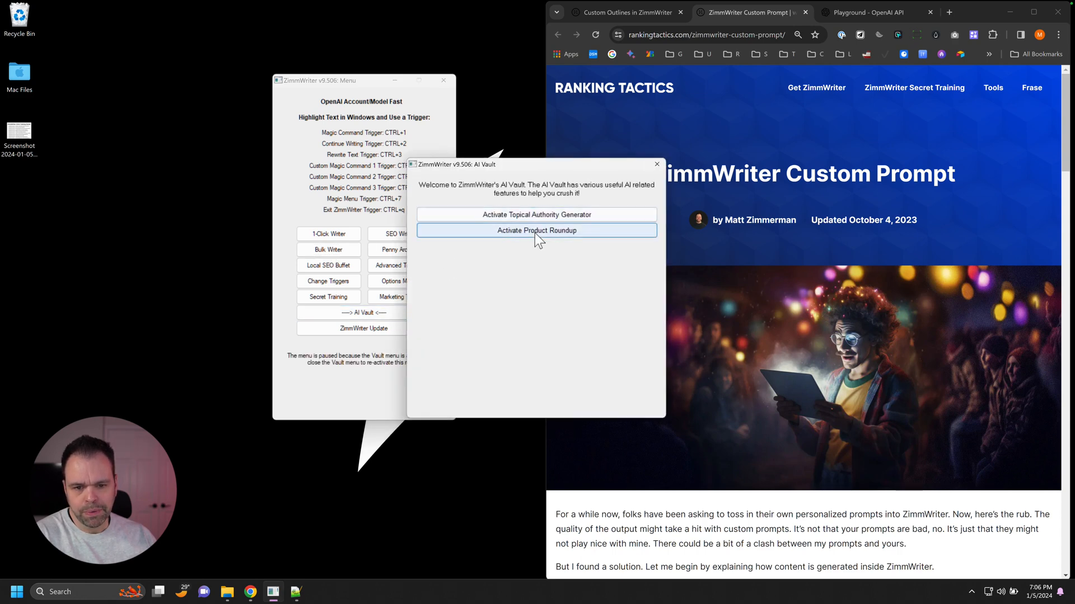
left_click(656, 164)
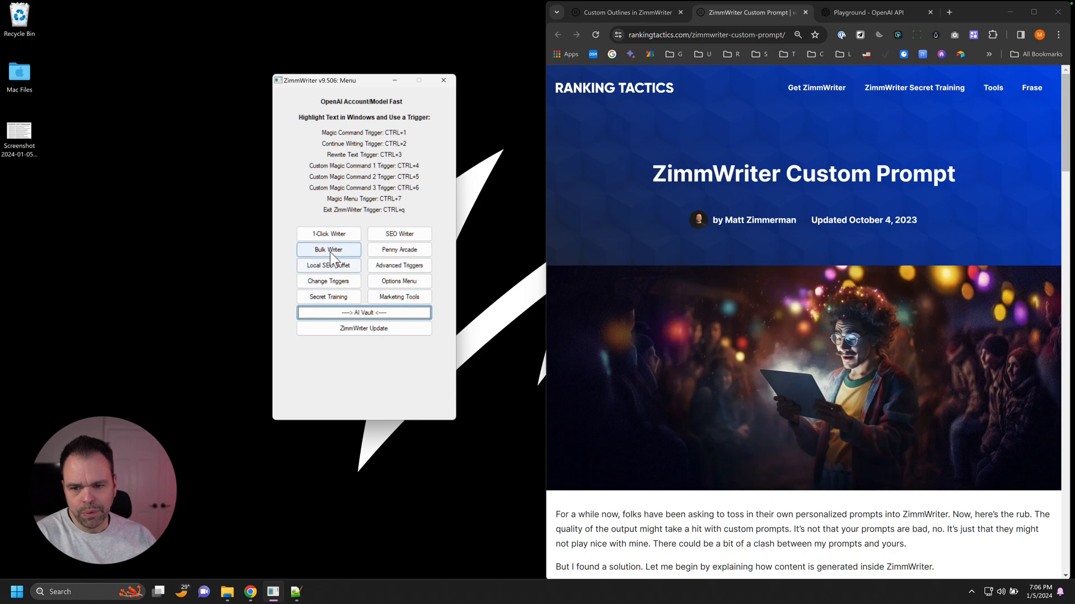
left_click(328, 249)
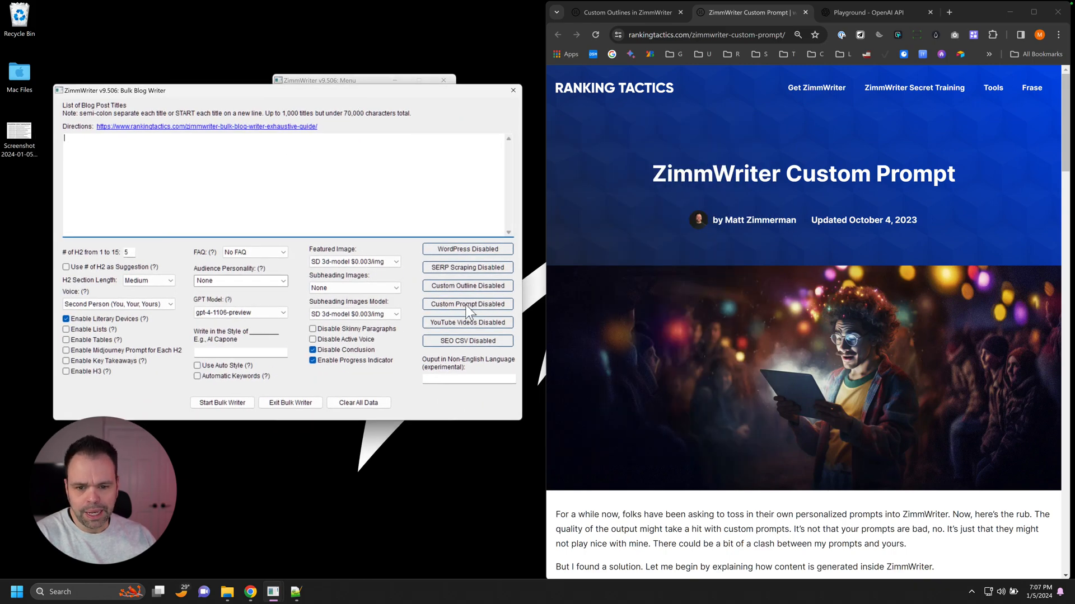
- Use the 'Custom Prompt Disabled' button to reach the Set Custom Prompts window
left_click(466, 305)
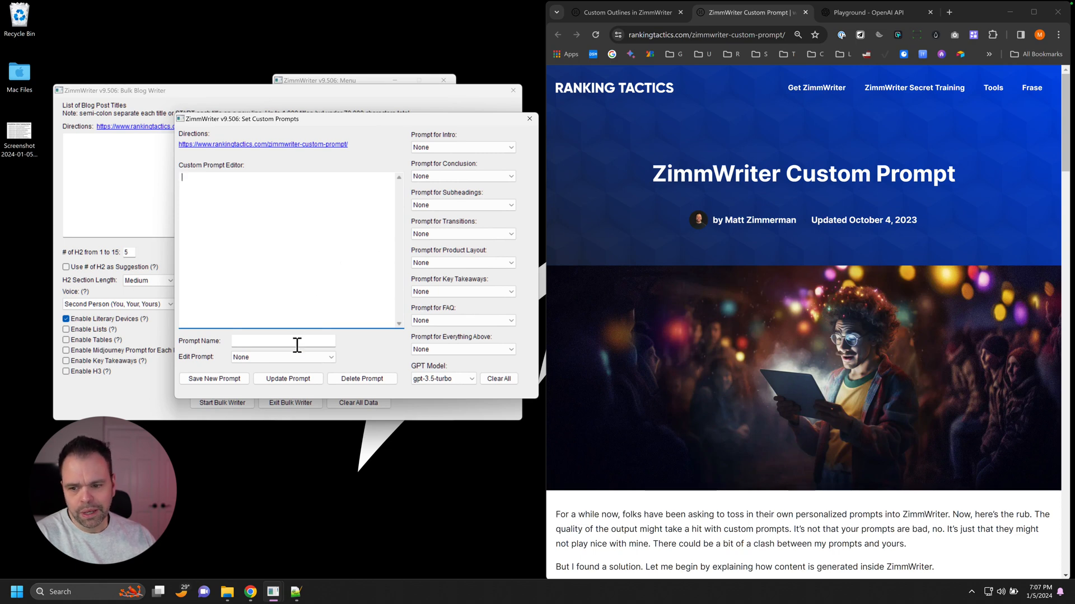
mouse_move(311, 268)
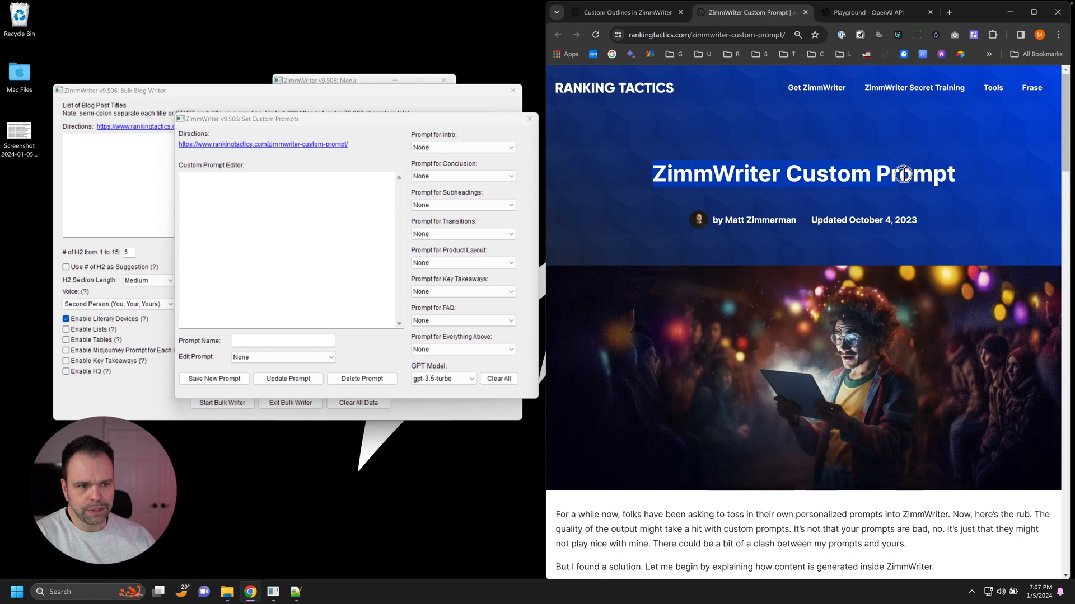
- Scroll the custom prompt guide down to its 'Basics on Custom Prompting' heading
scroll("down", 3)
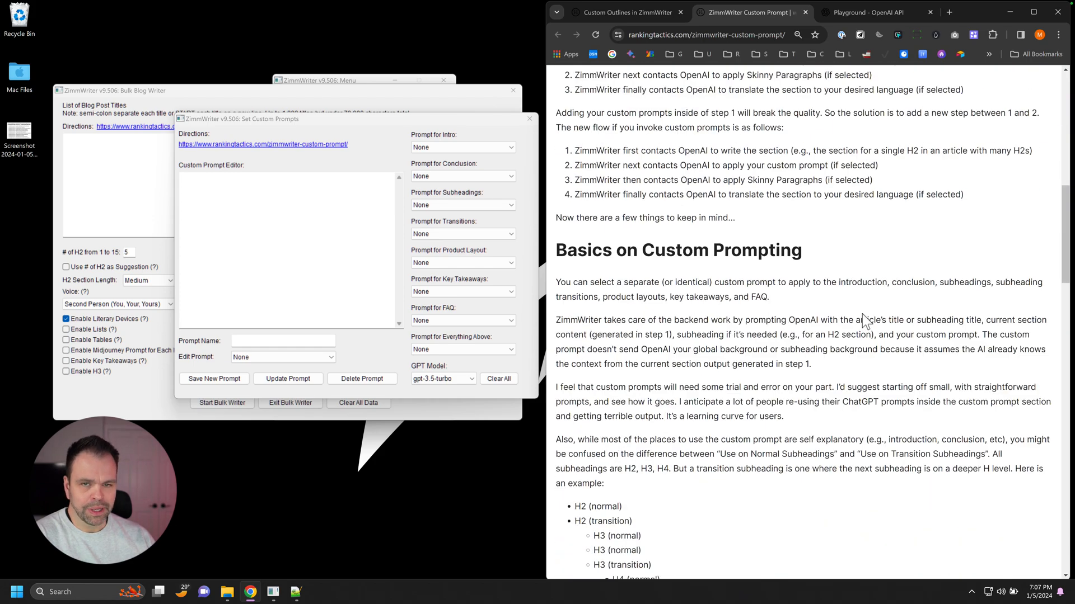
scroll("down", 3)
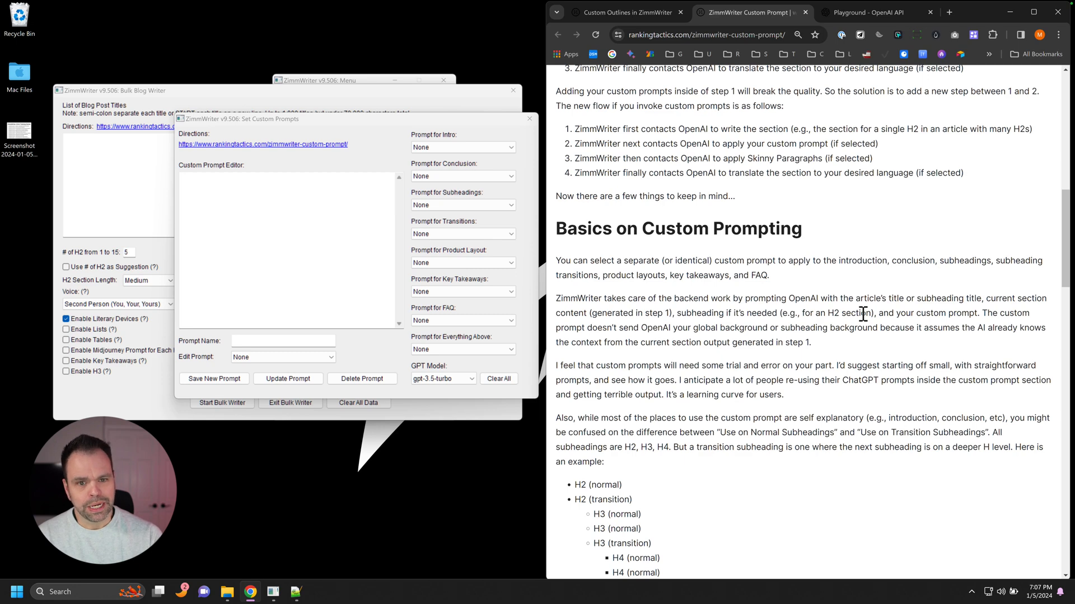
mouse_move(481, 358)
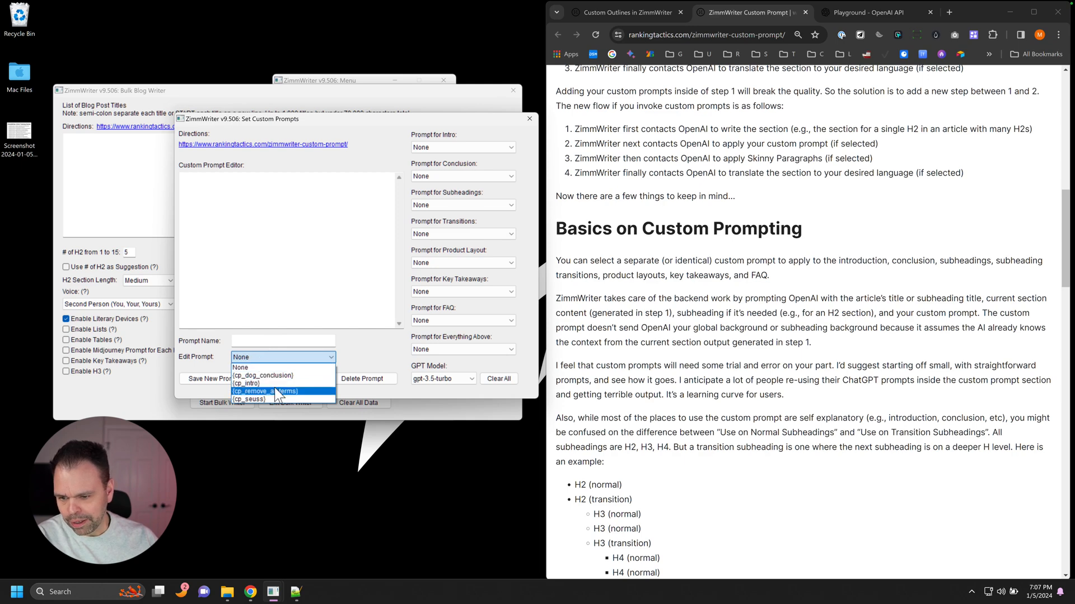
mouse_move(270, 376)
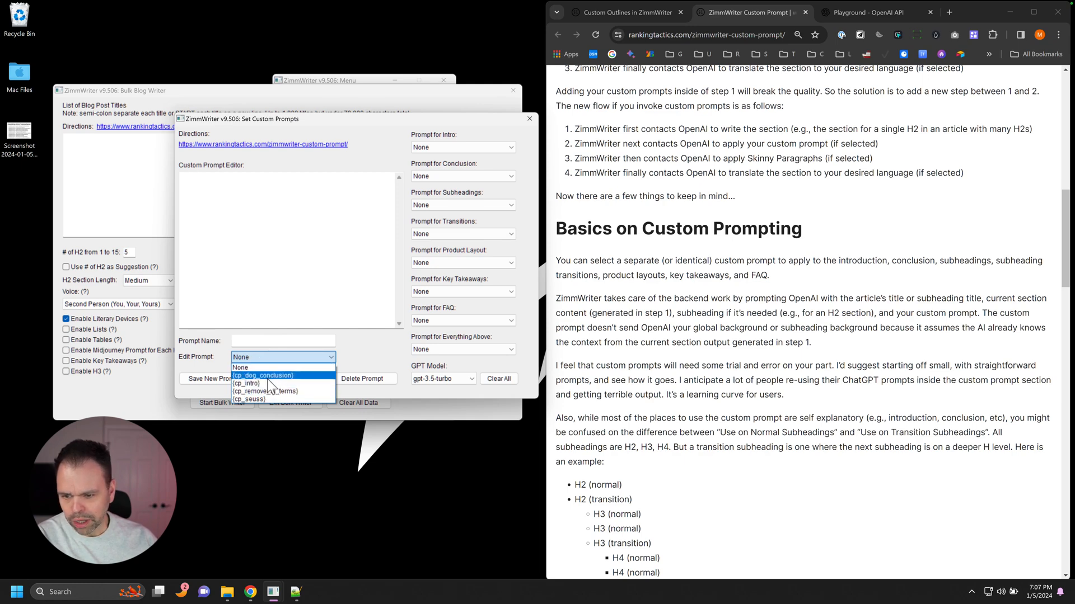
- Load {cp_dog_conclusion} into the editor and highlight PBG Kennels in its text
left_click(262, 376)
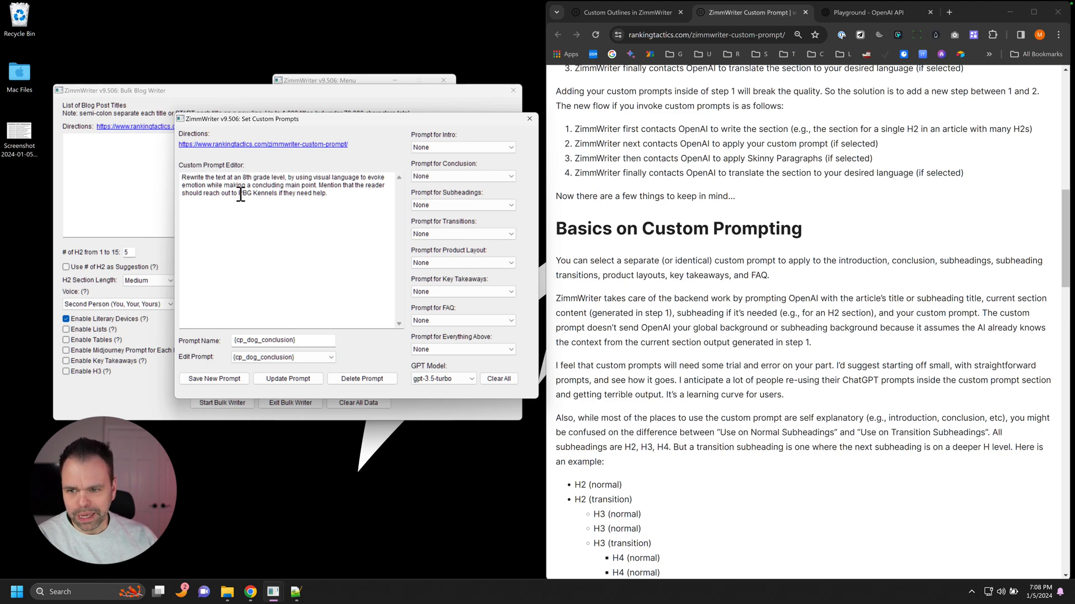
double_click(258, 193)
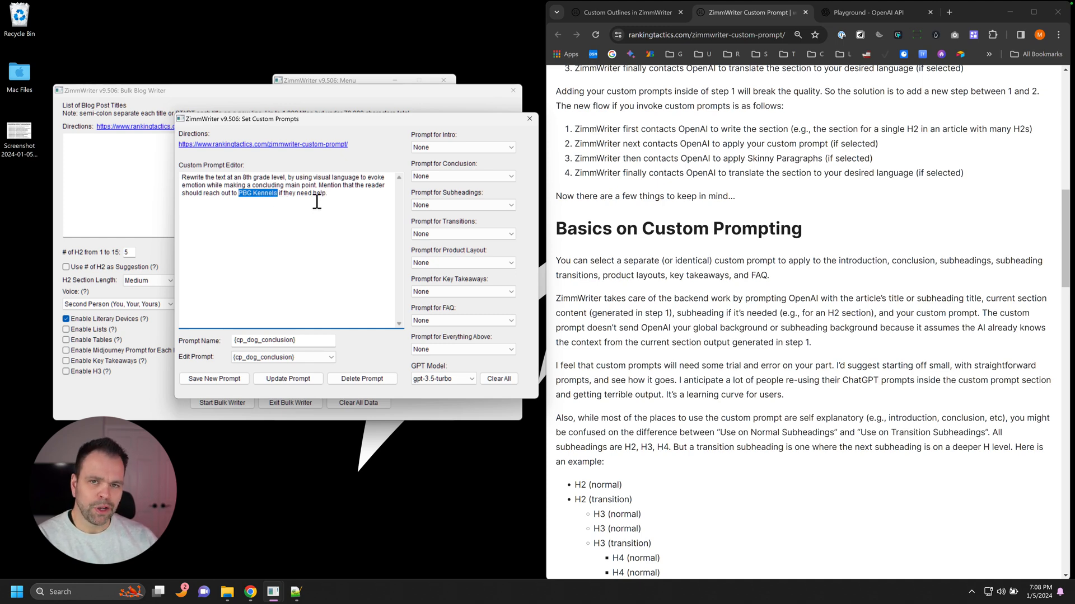
mouse_move(338, 196)
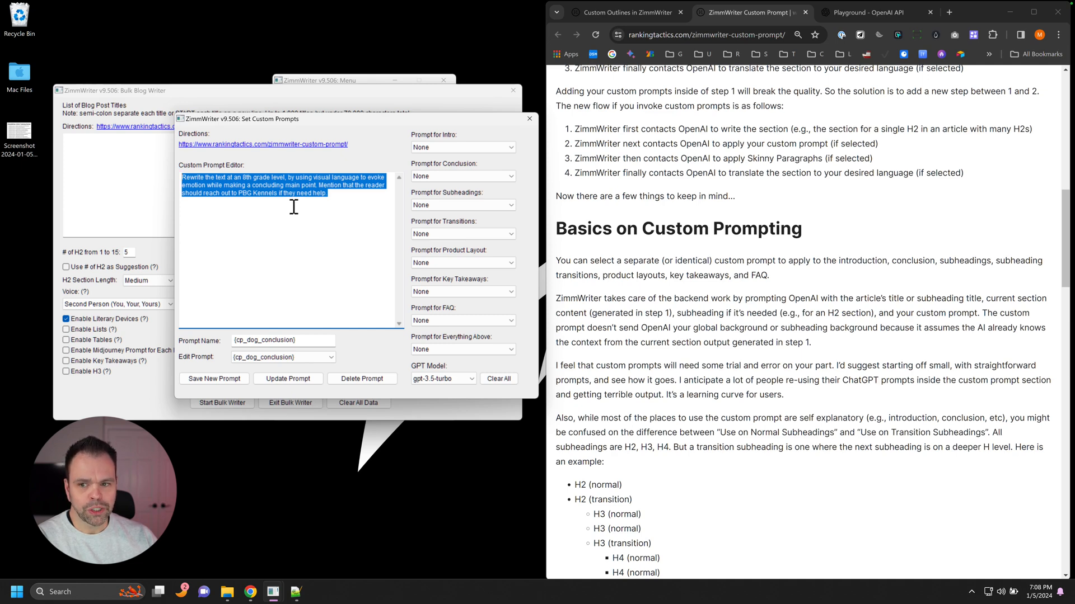
mouse_move(314, 185)
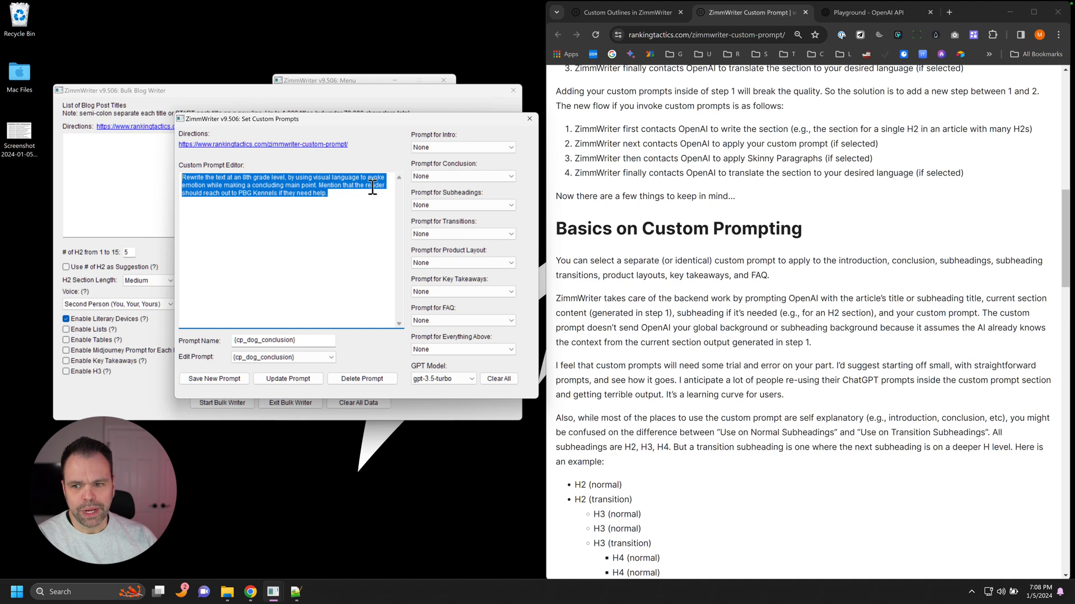
mouse_move(380, 189)
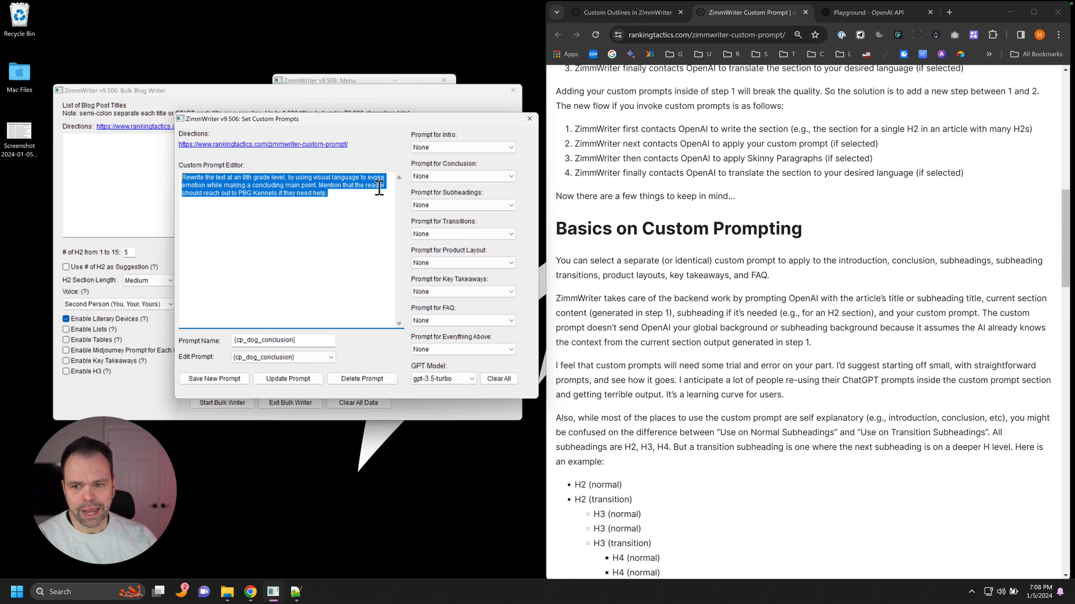
mouse_move(425, 195)
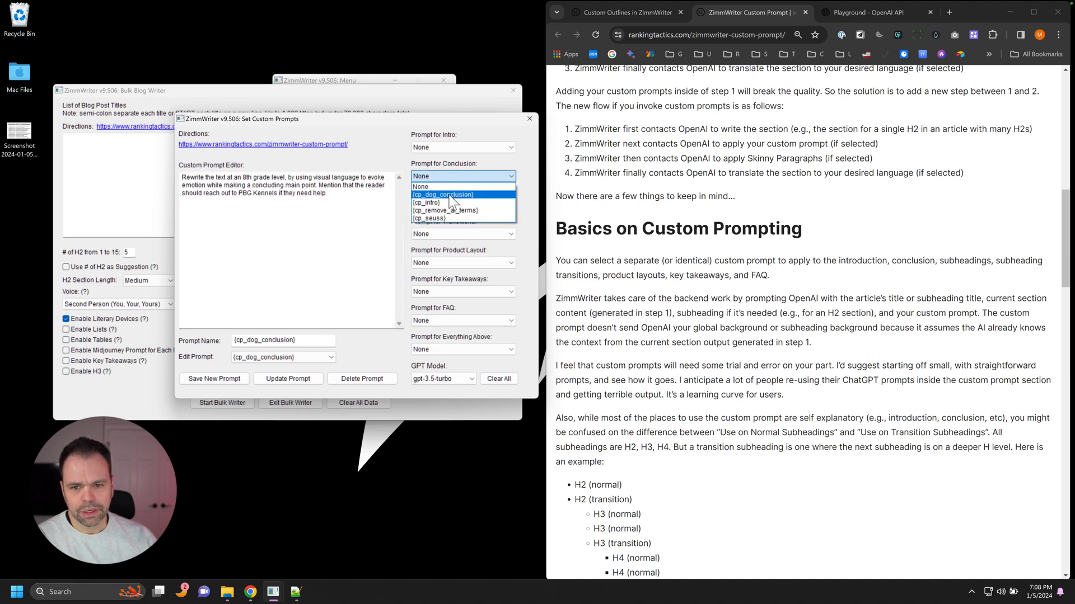
- Assign {cp_dog_conclusion} to conclusions, choose gpt-3.5-turbo-1106, and close with custom prompts enabled
left_click(454, 195)
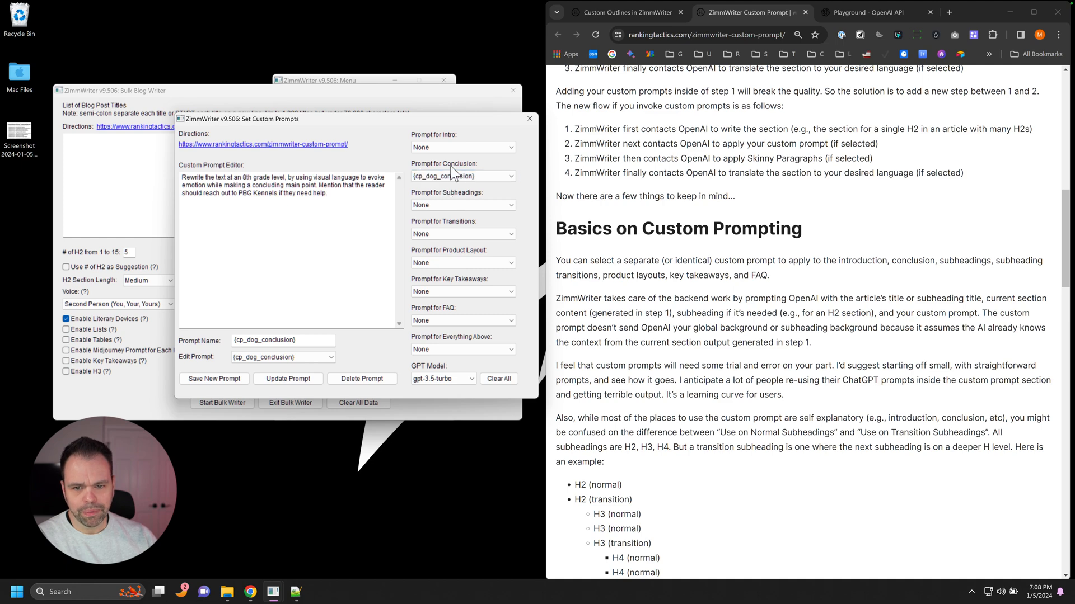
left_click(463, 176)
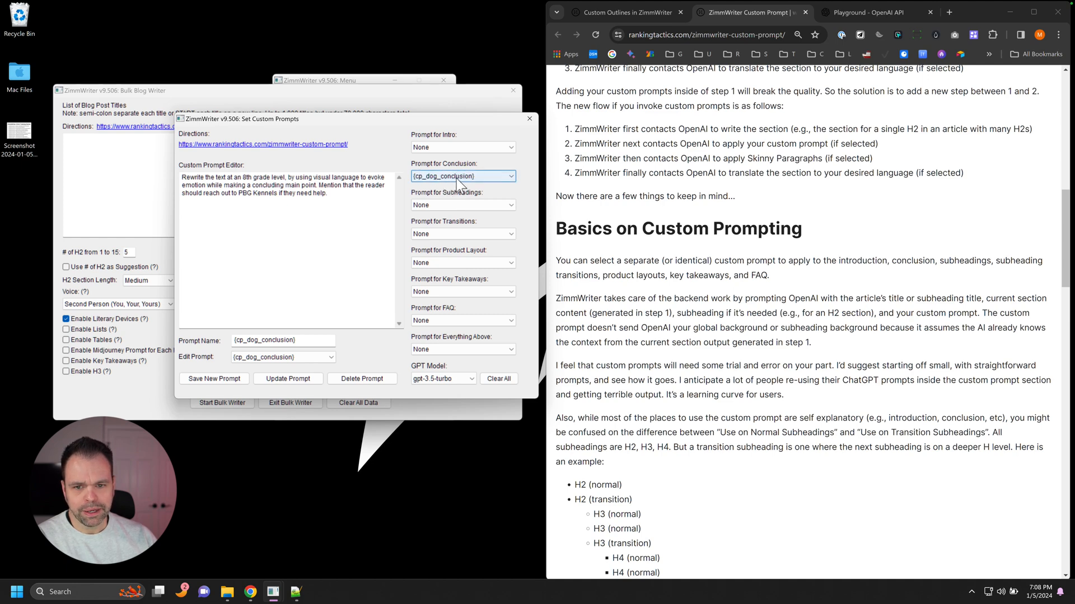
left_click(470, 379)
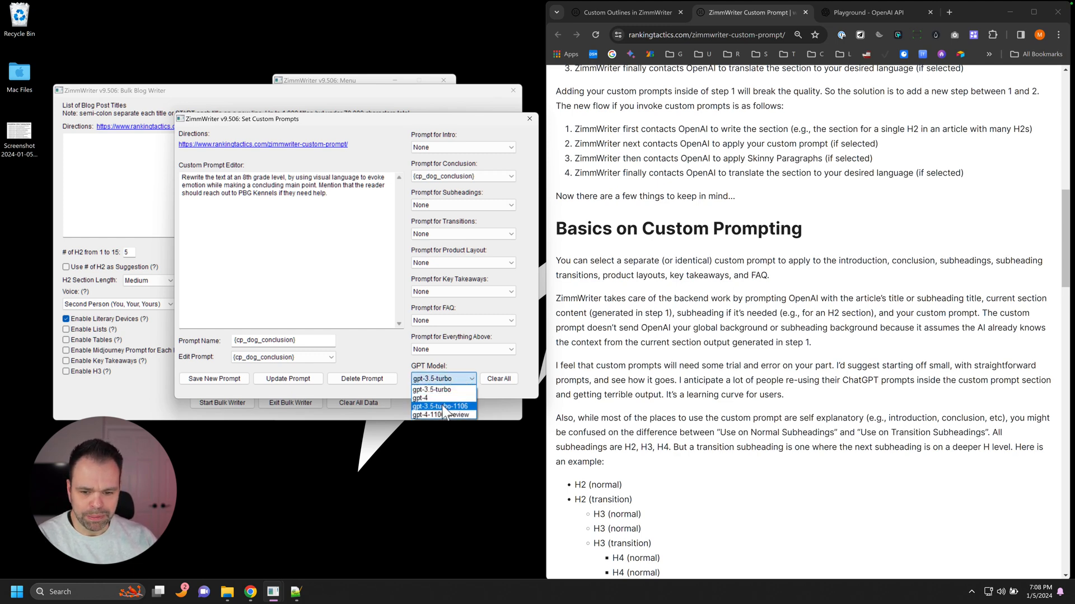
left_click(439, 406)
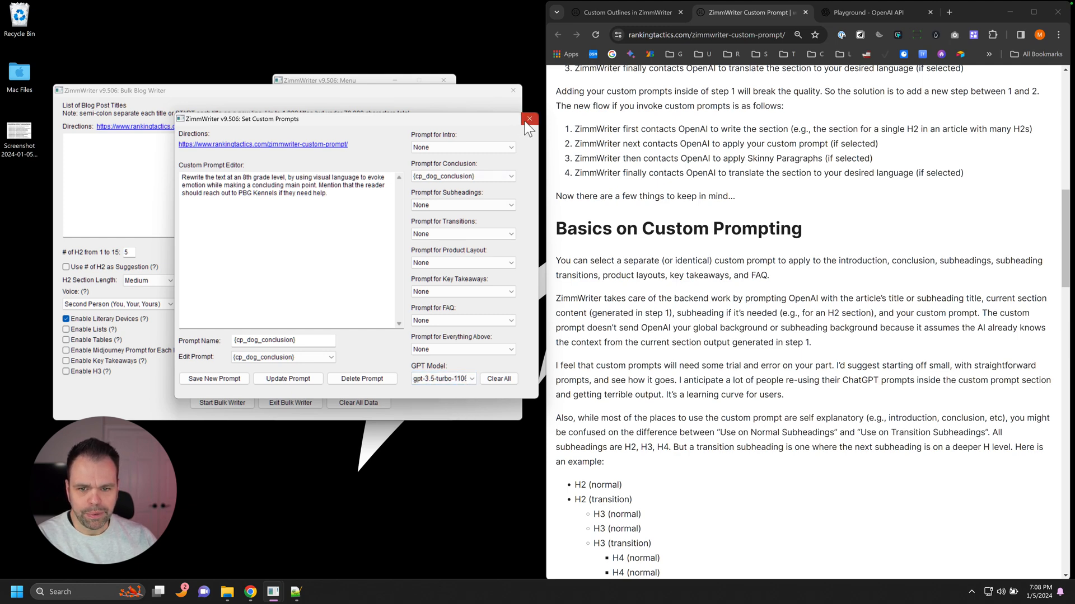
left_click(529, 119)
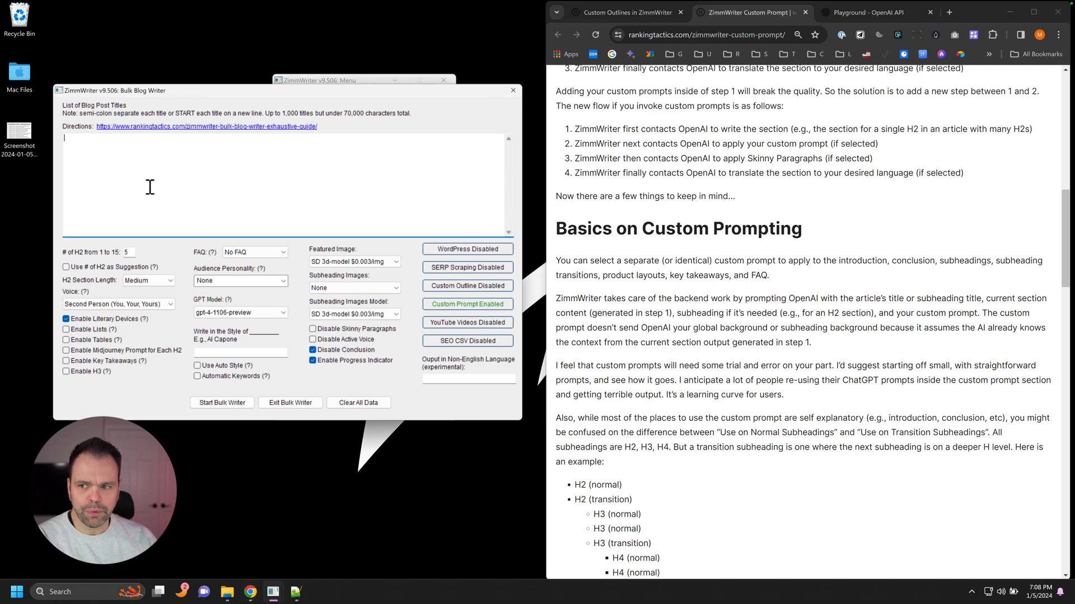
mouse_move(197, 186)
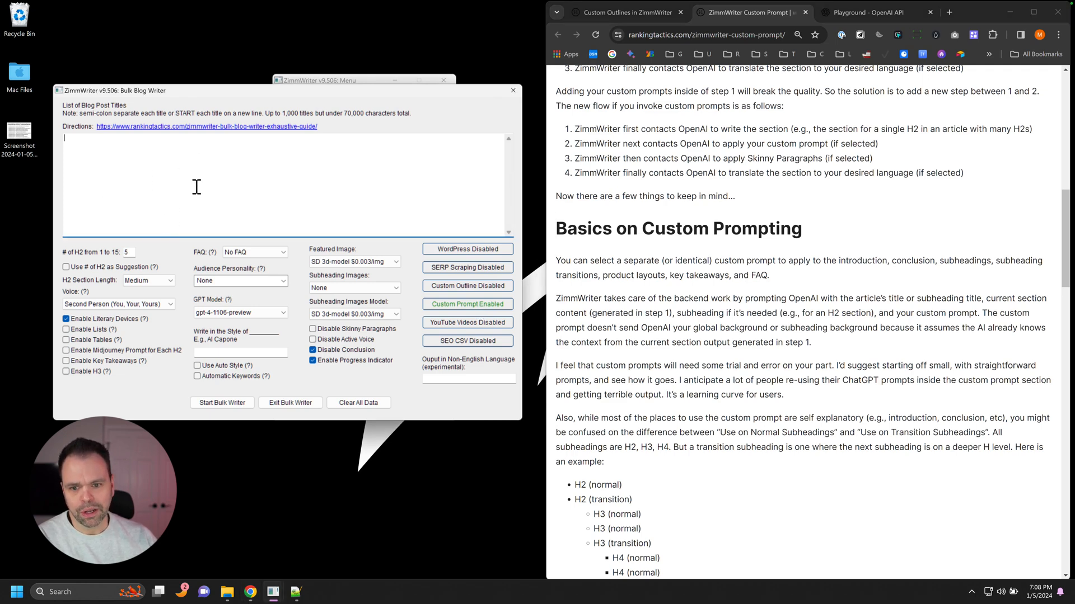
- Reopen custom prompt settings and load {cp_remove_ai_terms} into the editor
left_click(468, 305)
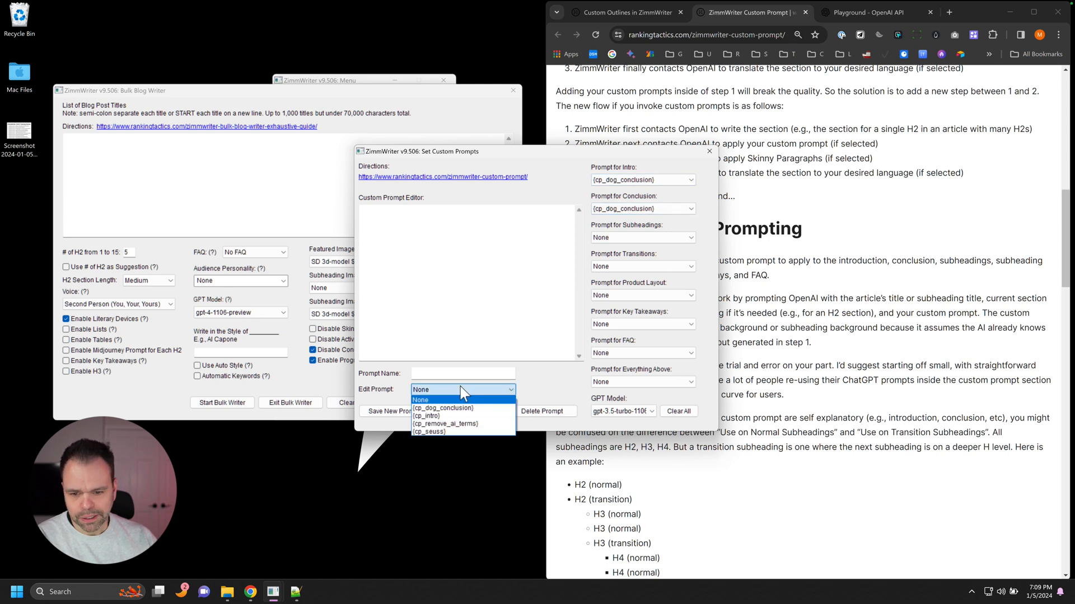
left_click(446, 423)
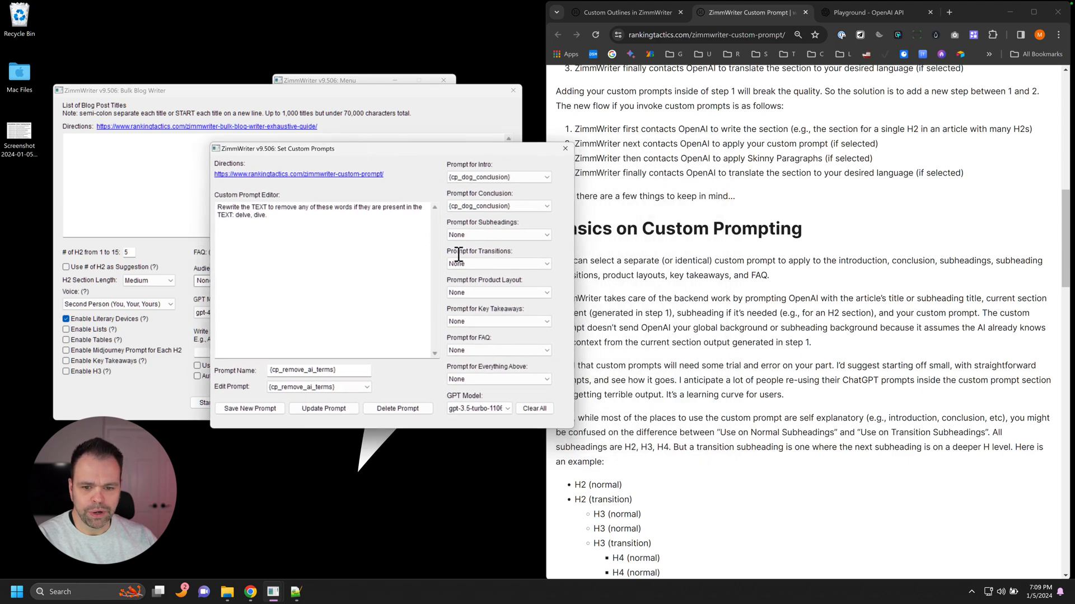
- Set the Prompt for Everything Above to {cp_remove_ai_terms}
left_click(497, 379)
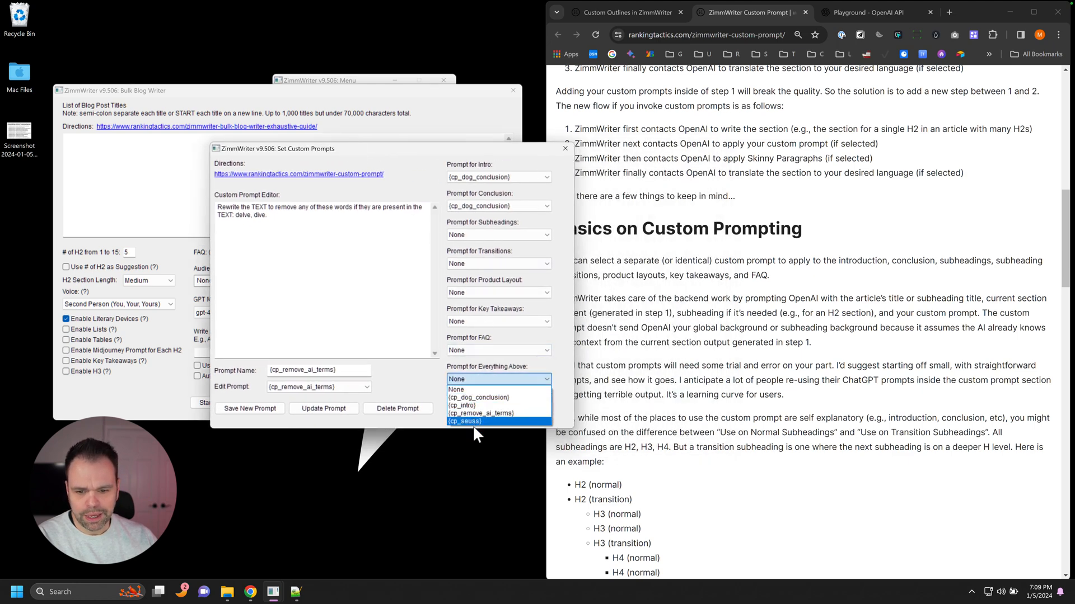
mouse_move(467, 415)
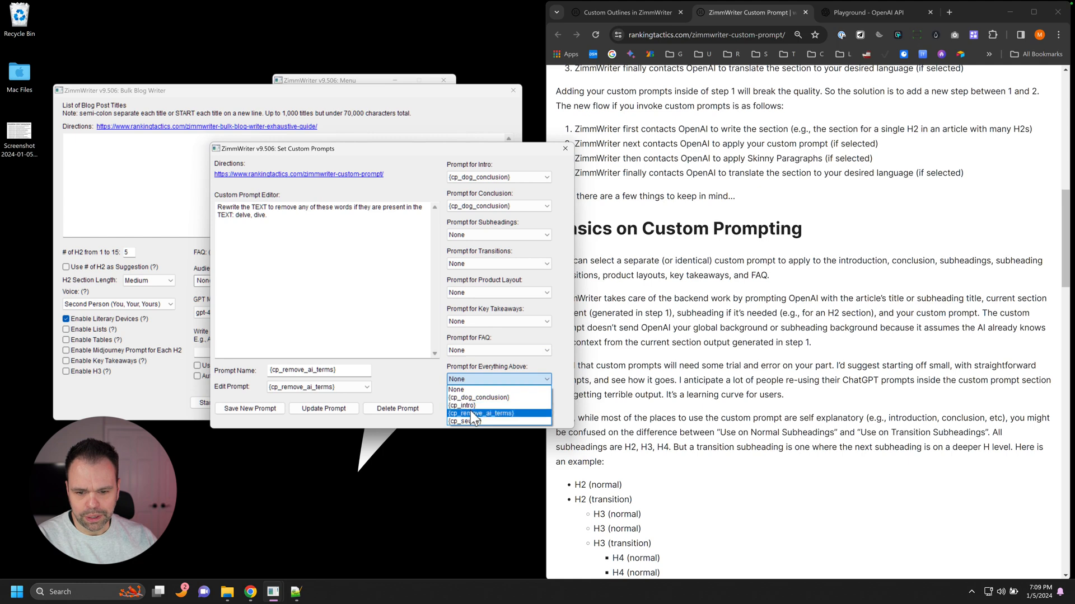
left_click(480, 413)
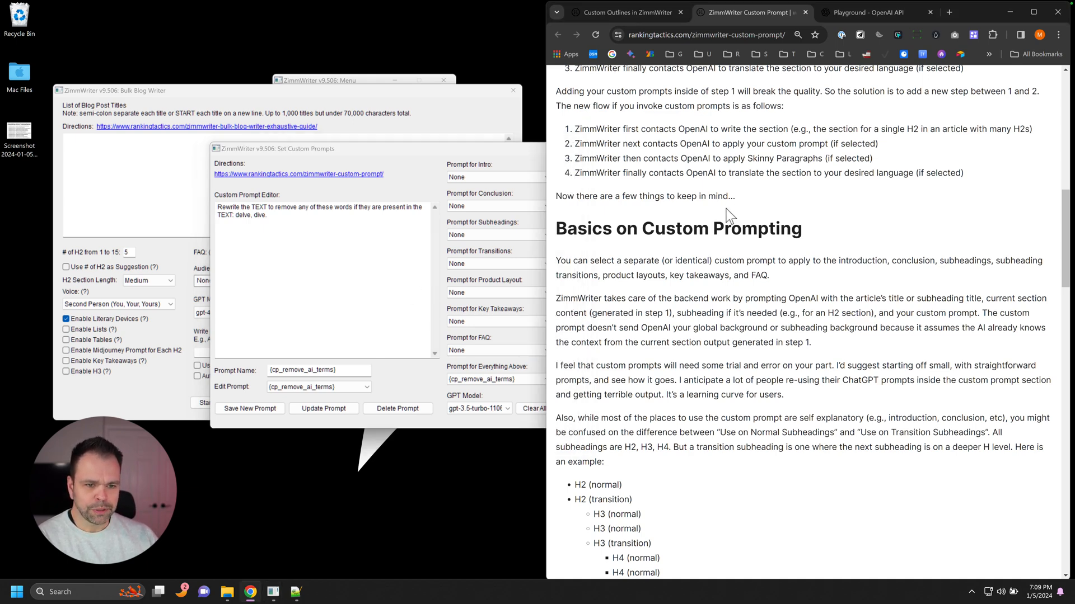
- Select the [CONTEXT] prompt template block, move to the OpenAI Playground, and set the intro prompt to {cp_intro}
scroll("down", 3)
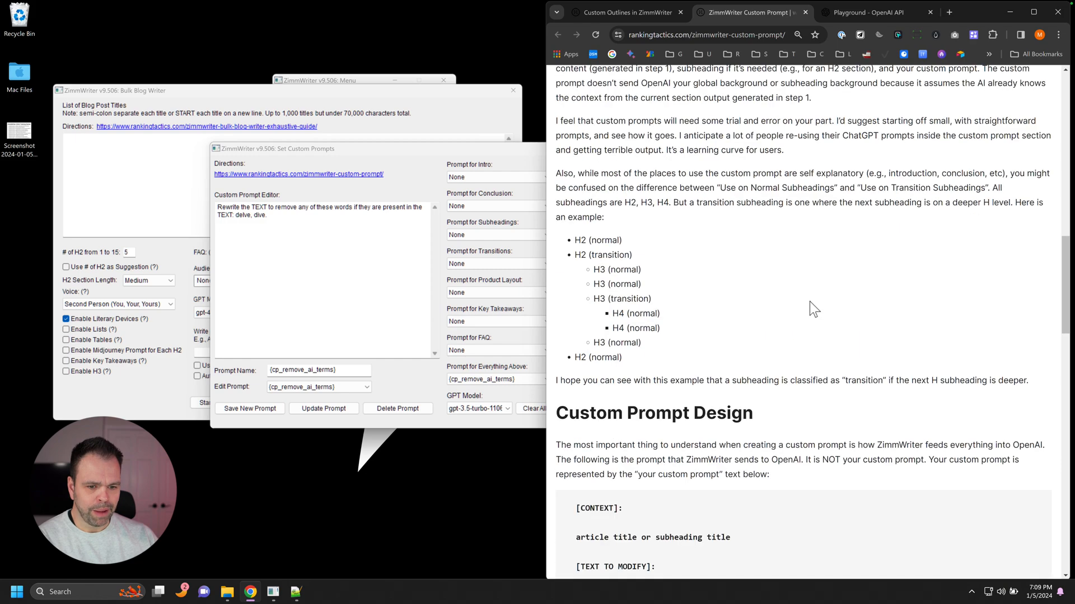
scroll("down", 3)
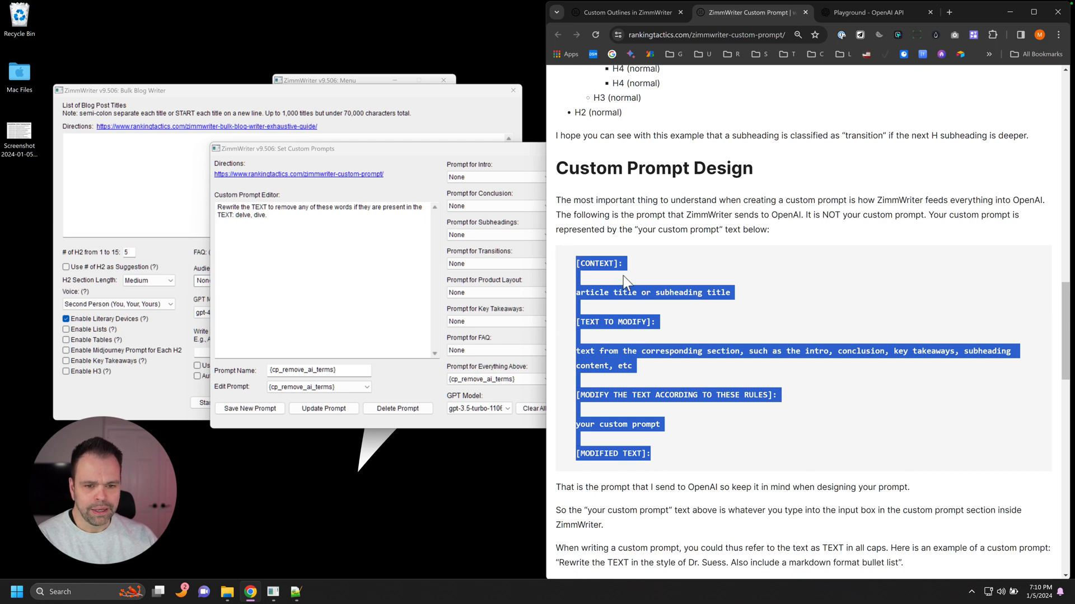
left_click(569, 263)
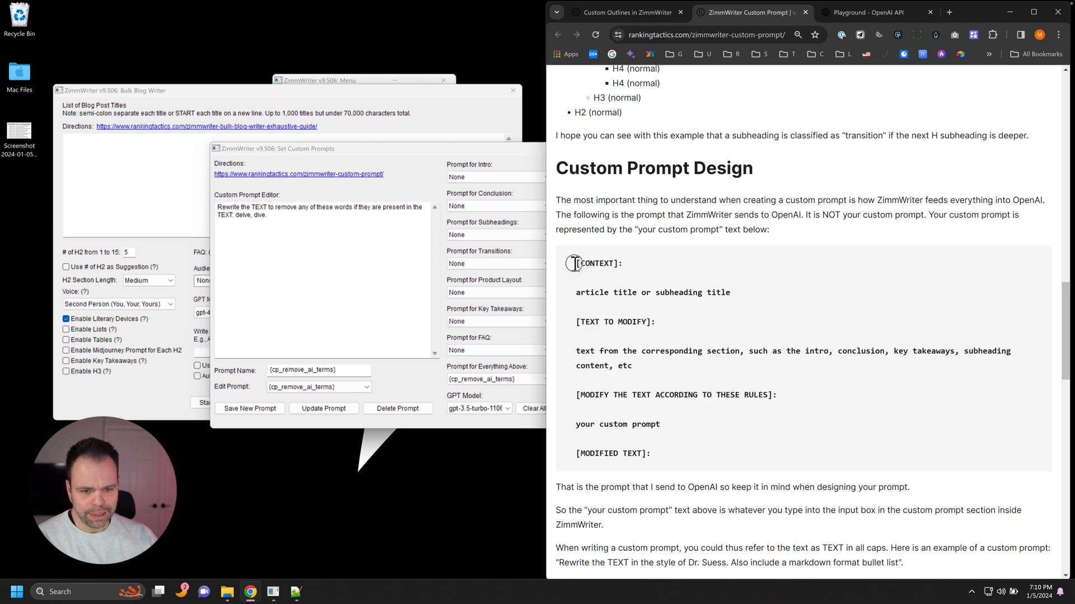
left_click_drag(576, 263, 651, 453)
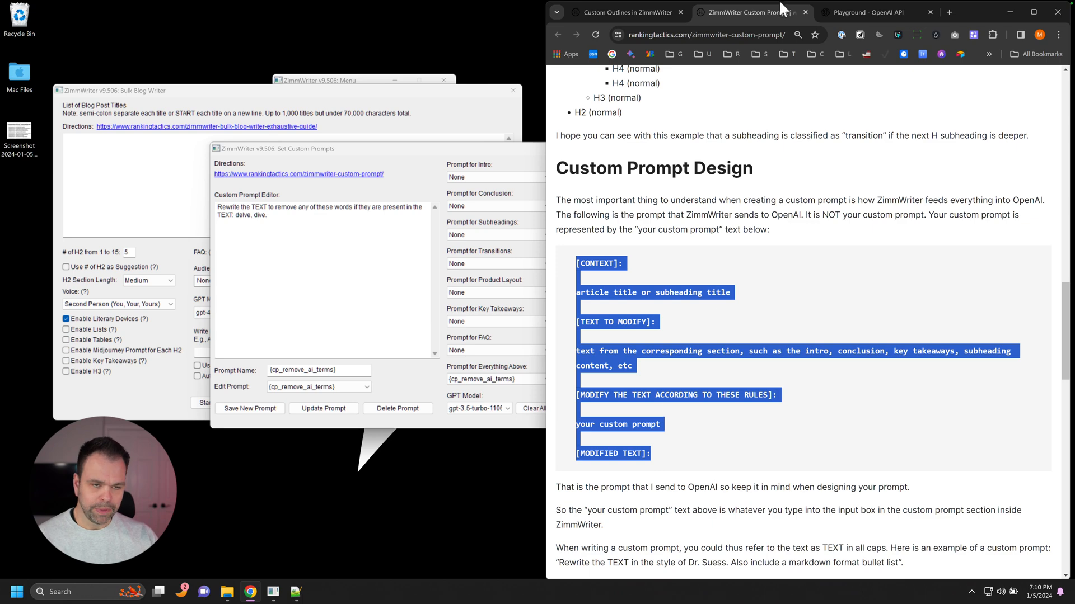
left_click(875, 11)
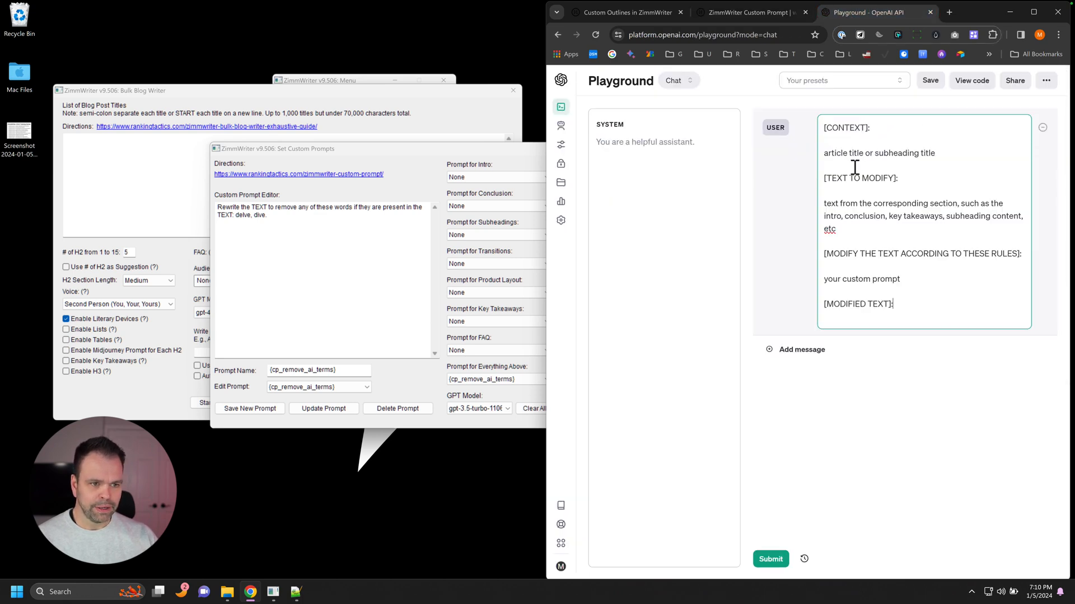
double_click(846, 127)
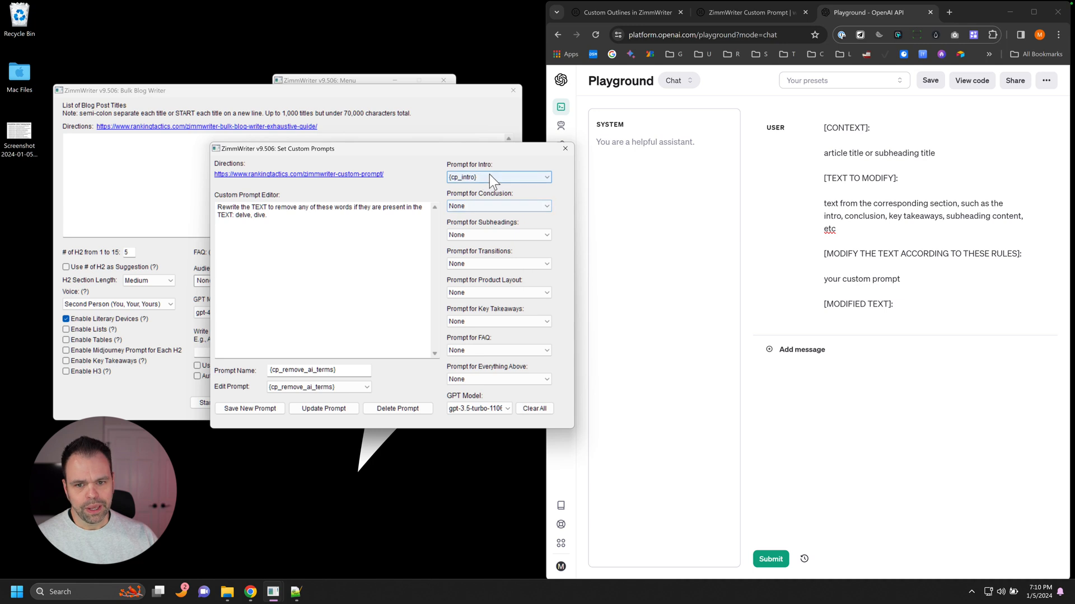
mouse_move(465, 210)
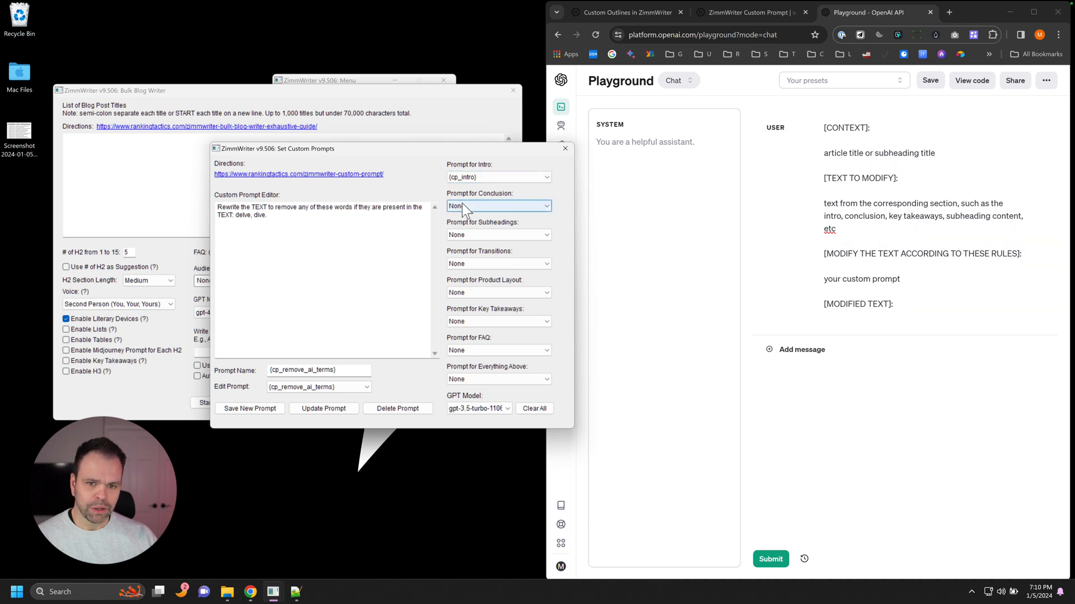
- Choose {cp_intro} as the Prompt for Subheadings, matching the intro prompt
left_click(498, 235)
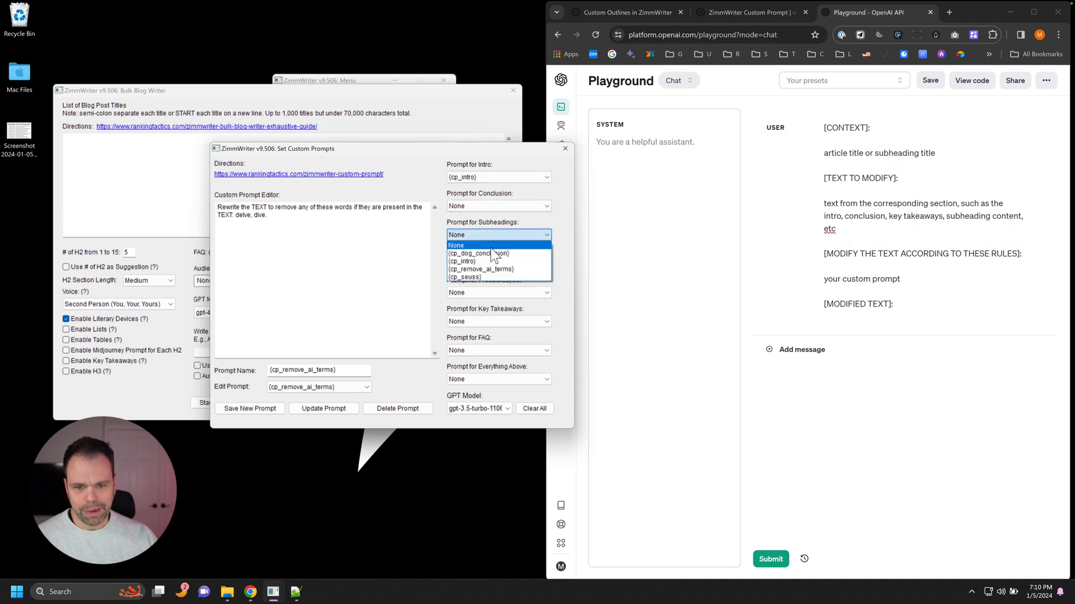
left_click(479, 253)
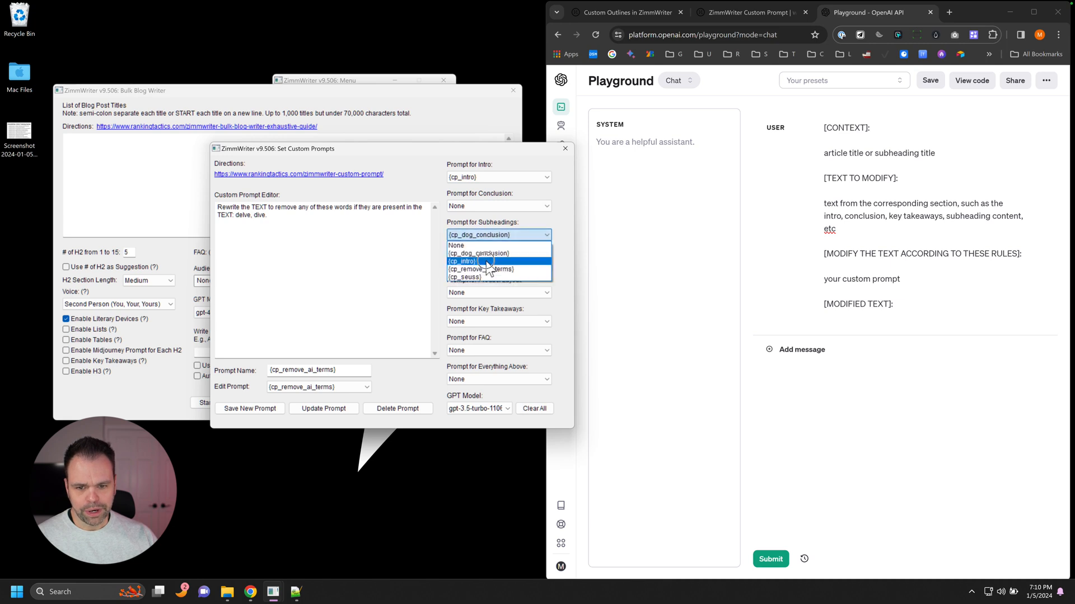
left_click(461, 261)
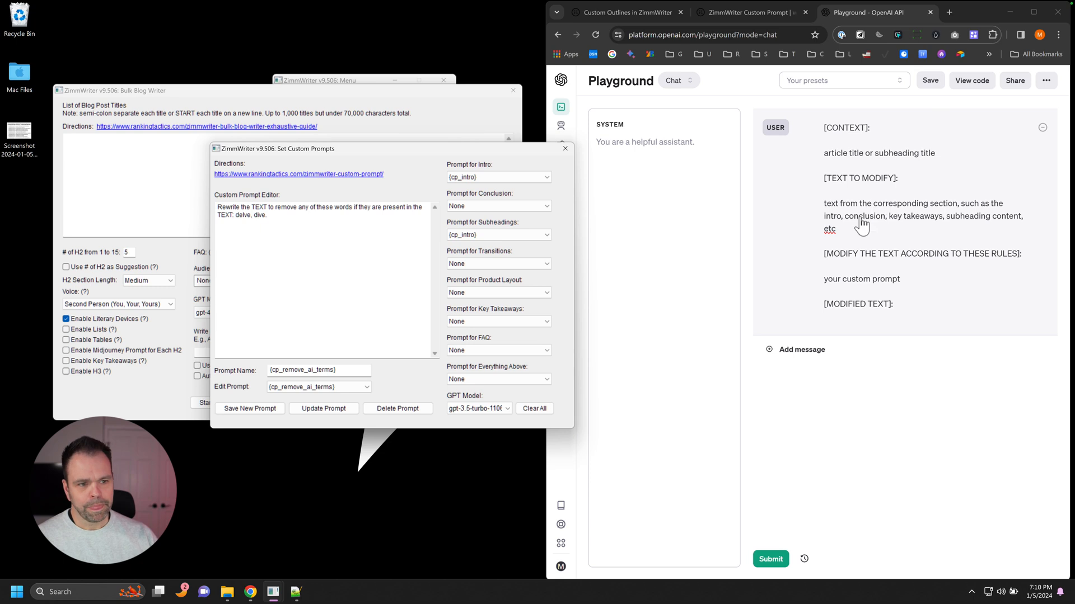
- Highlight the TEXT TO MODIFY line and [MODIFIED TEXT] label, then return to the custom prompt guide
left_click_drag(825, 202, 836, 228)
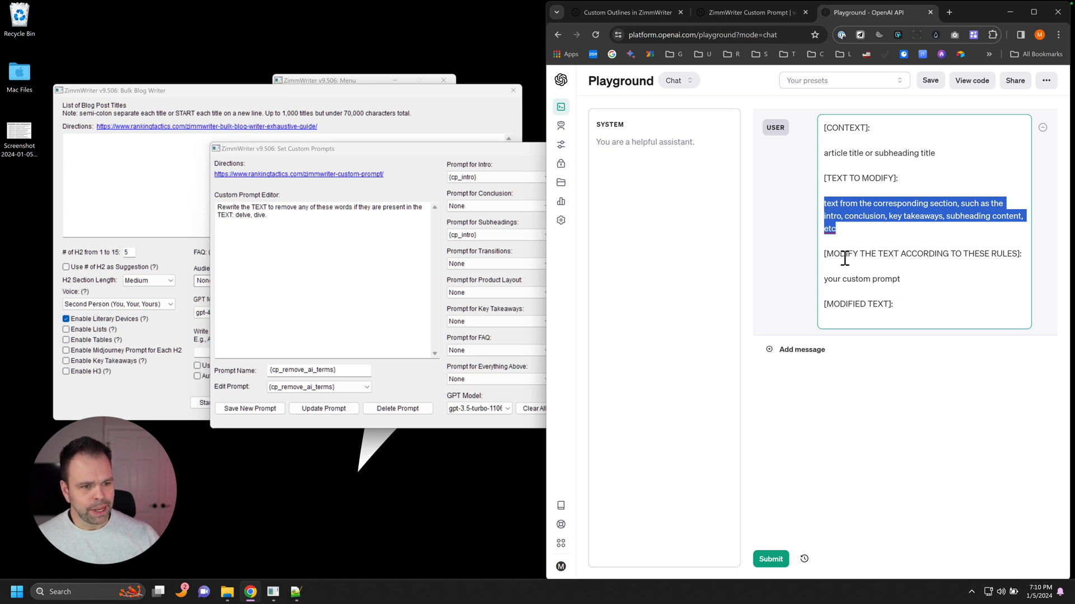
double_click(888, 278)
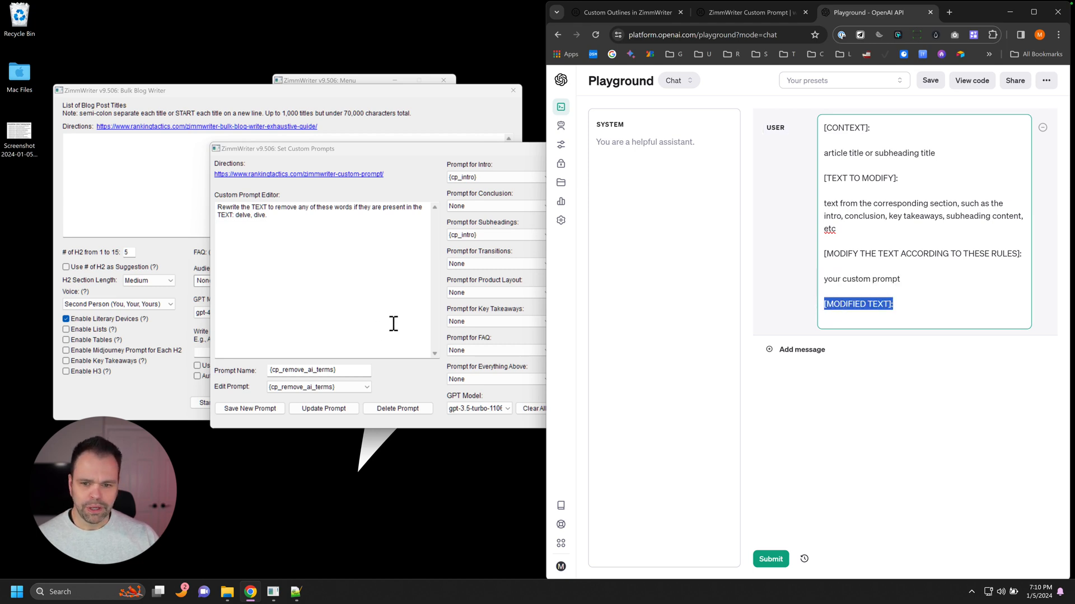
left_click(743, 12)
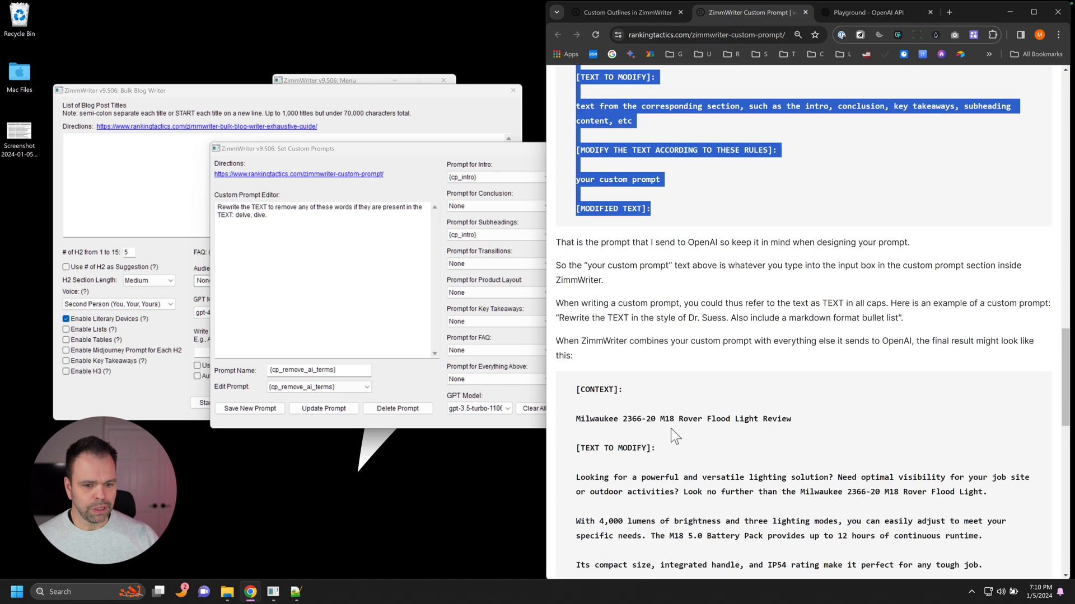
- Paste the Milwaukee flood light example prompt over the Playground USER message
scroll("down", 3)
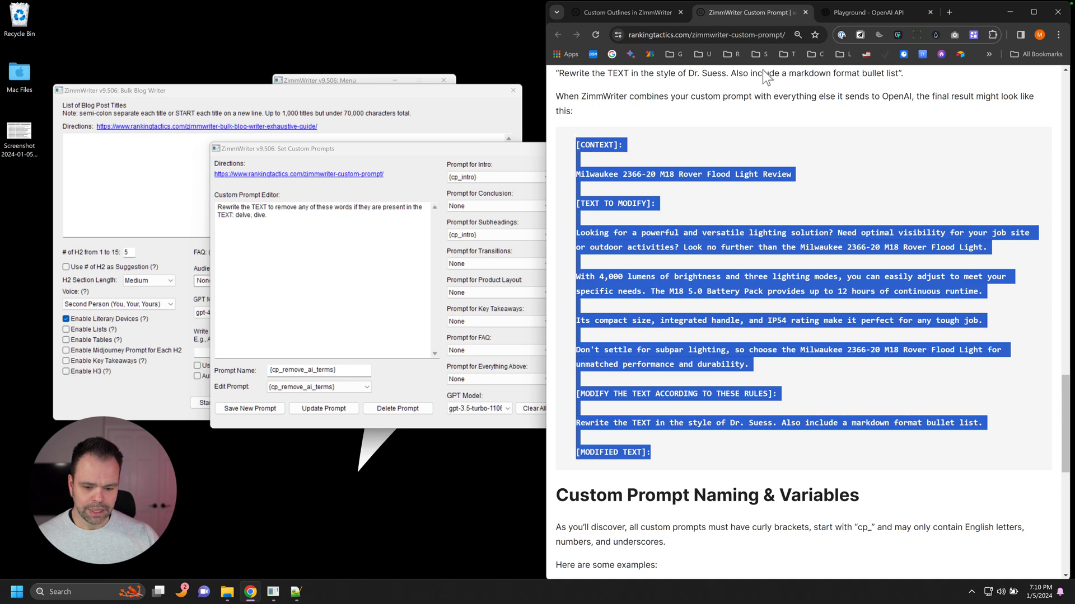
left_click(866, 12)
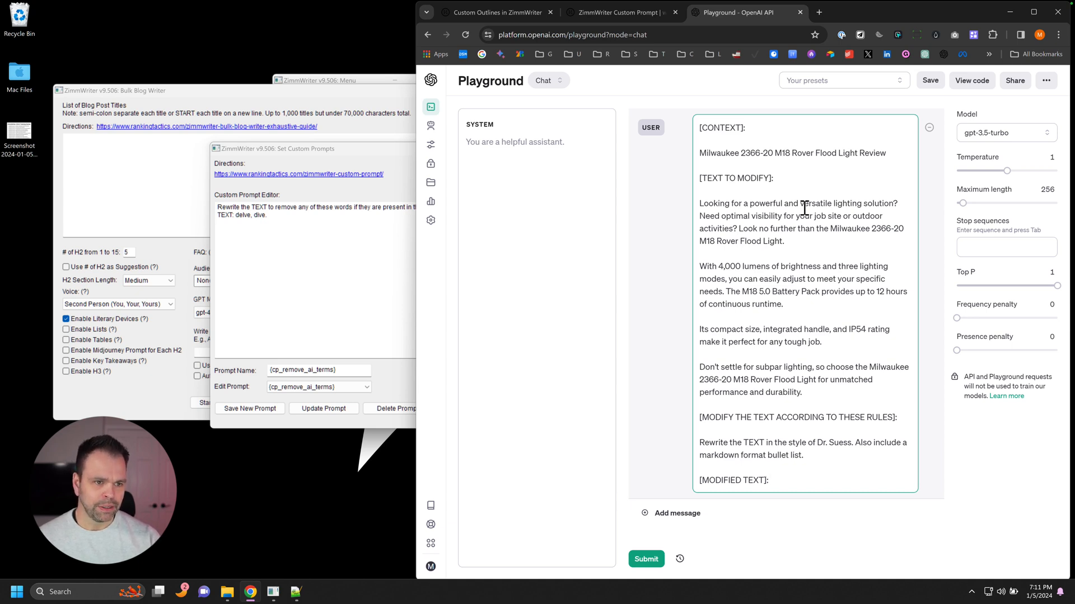
- Set temperature 0.7 and maximum length 1000, then submit the flood-light prompt
left_click(1043, 189)
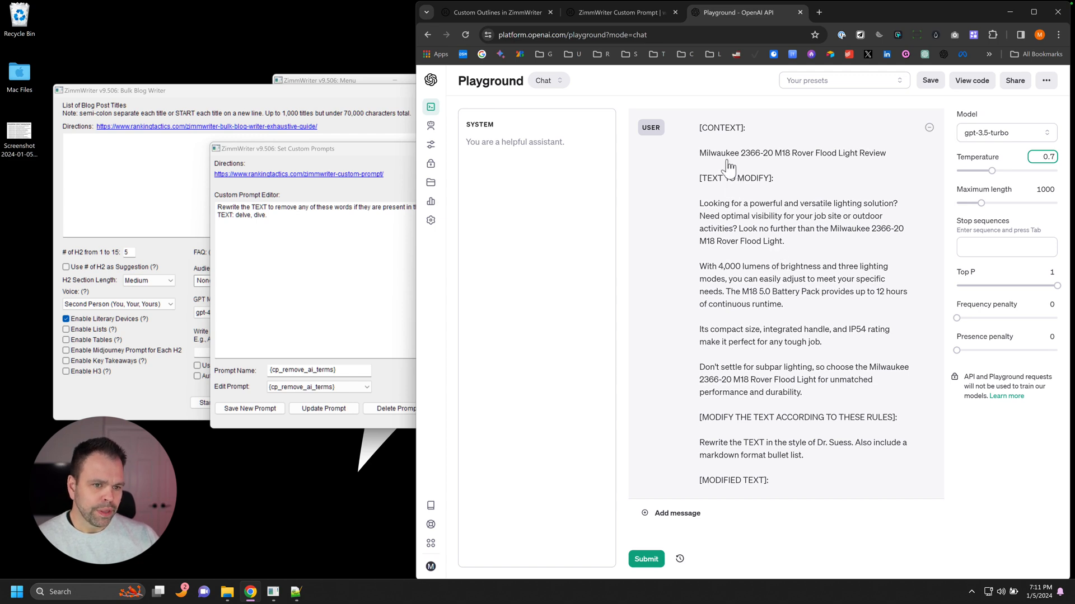
mouse_move(810, 162)
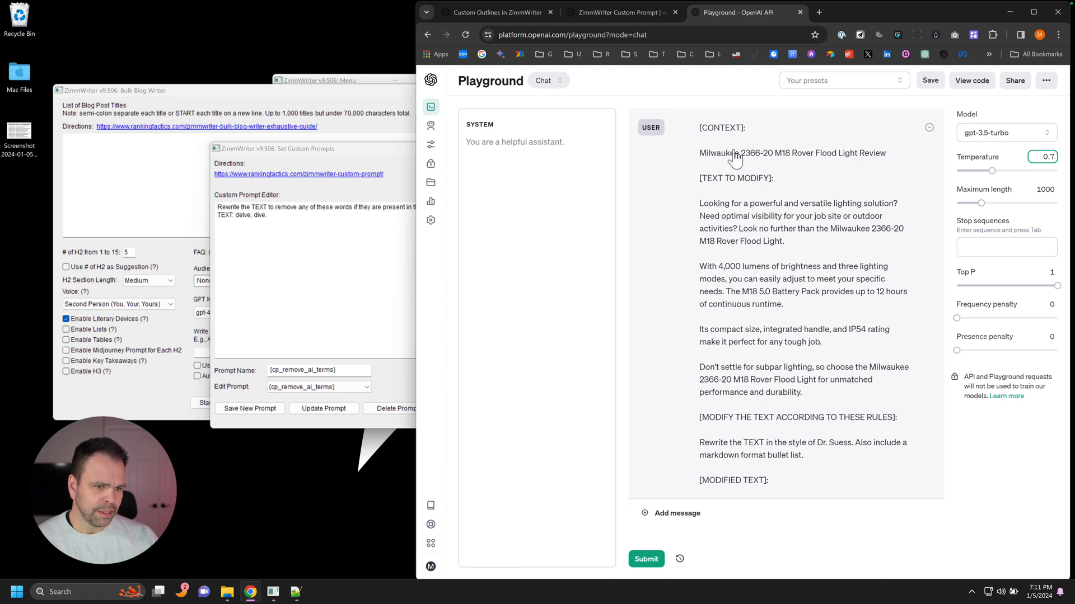
mouse_move(775, 302)
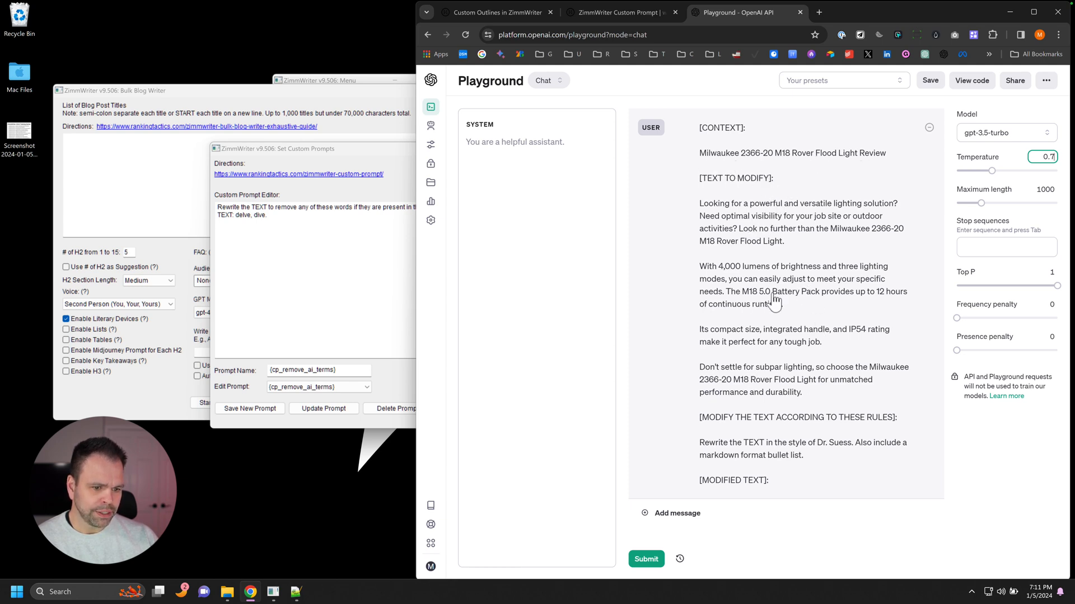
mouse_move(708, 455)
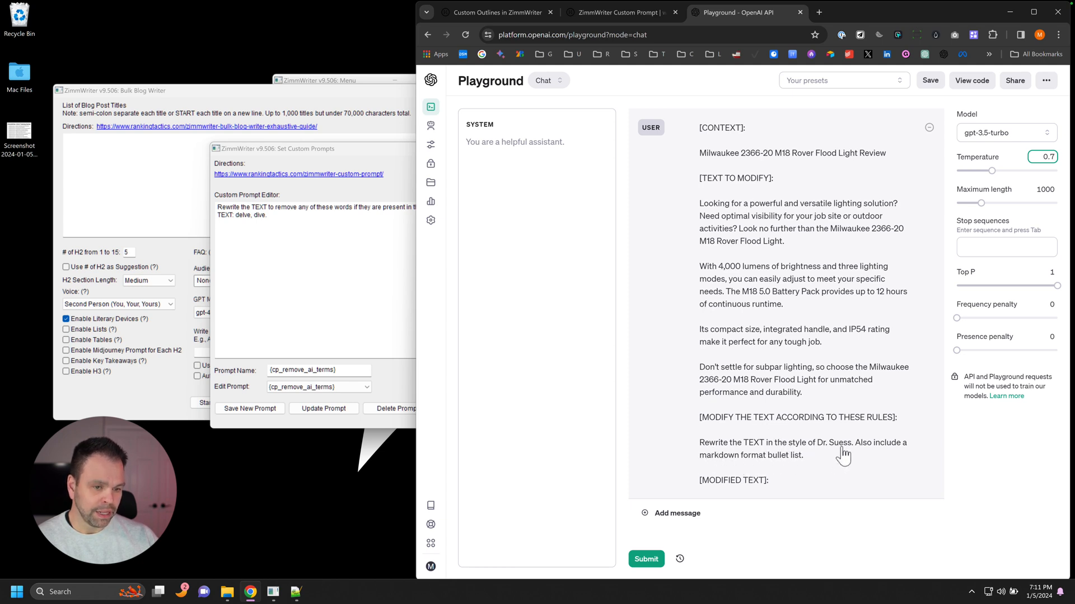
mouse_move(871, 462)
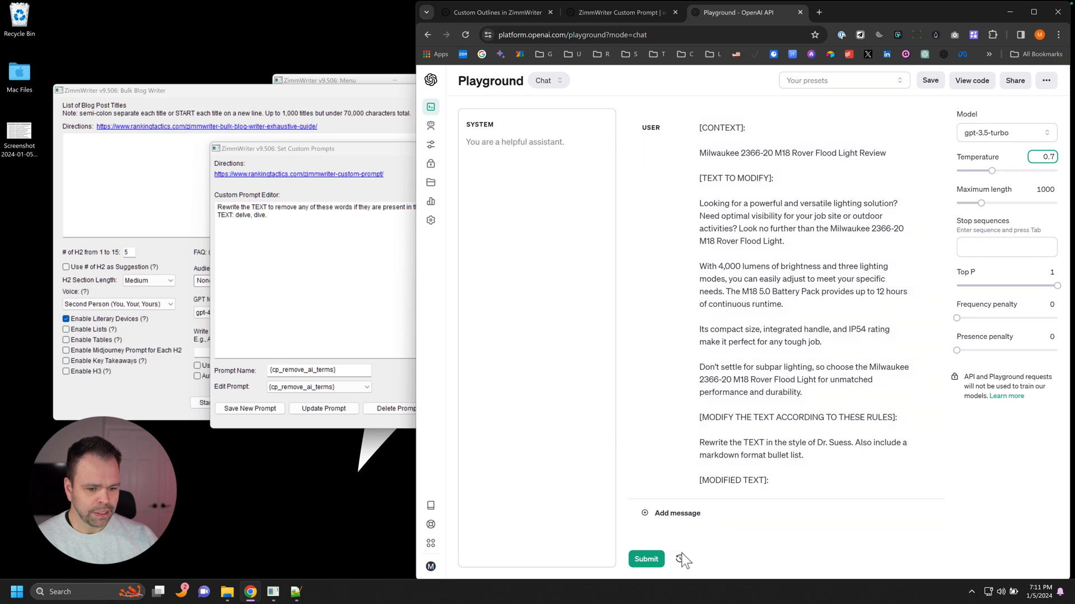
left_click(646, 560)
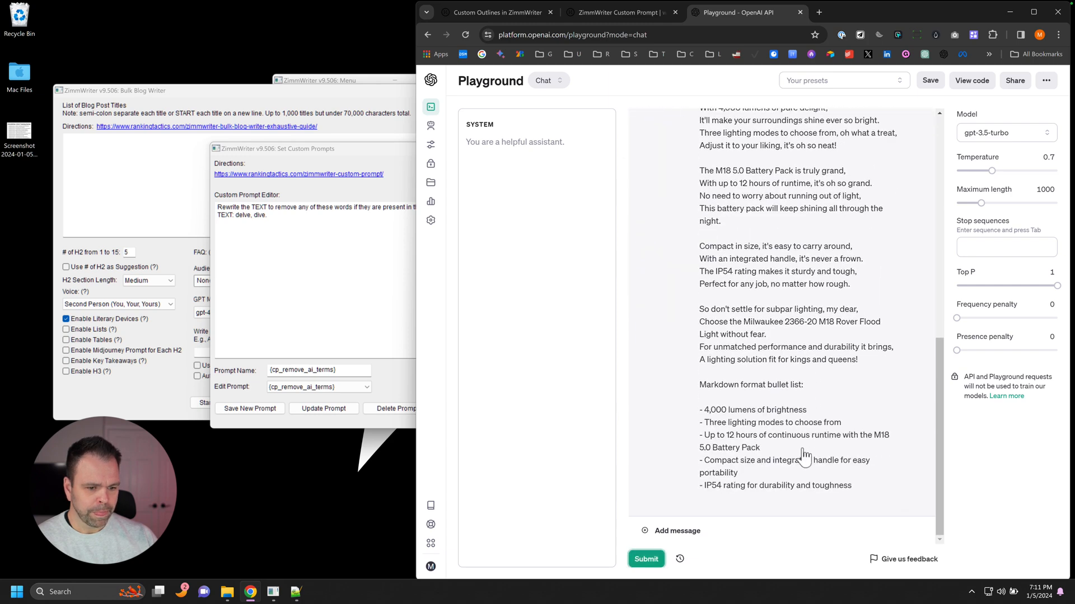
mouse_move(790, 448)
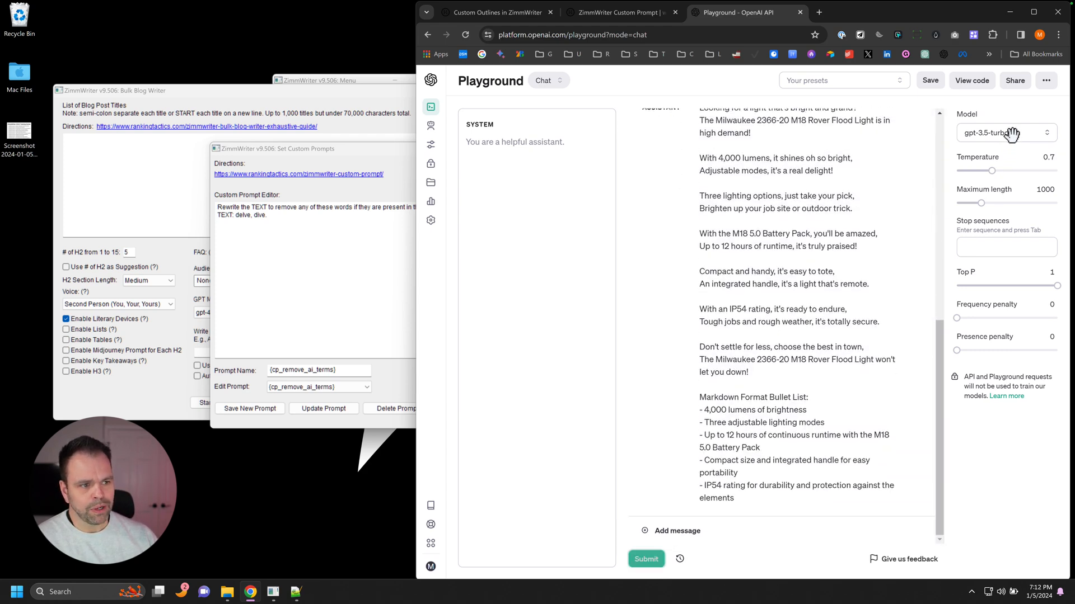
- Review the available models and return to the custom prompt guide
left_click(1006, 133)
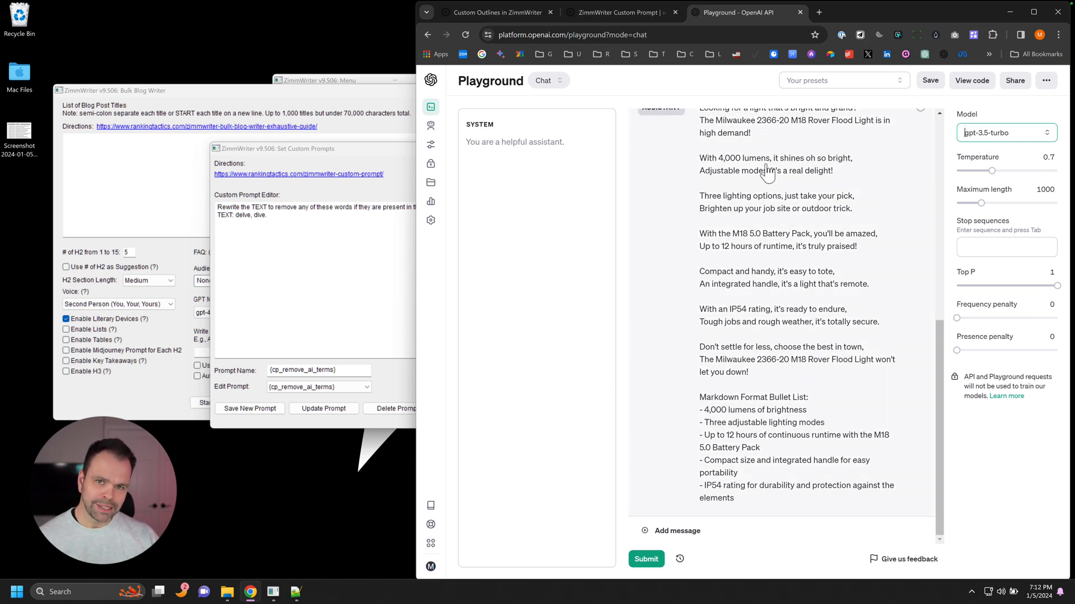
left_click(614, 12)
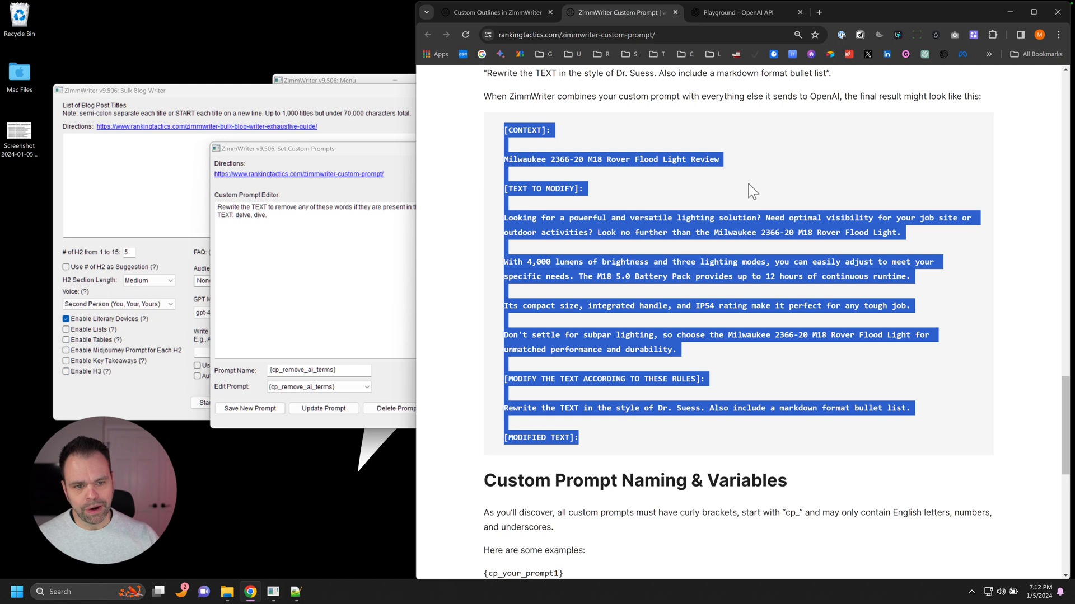
- Show the Custom Outline Feature guide beside the Set Custom Prompts window
scroll("down", 3)
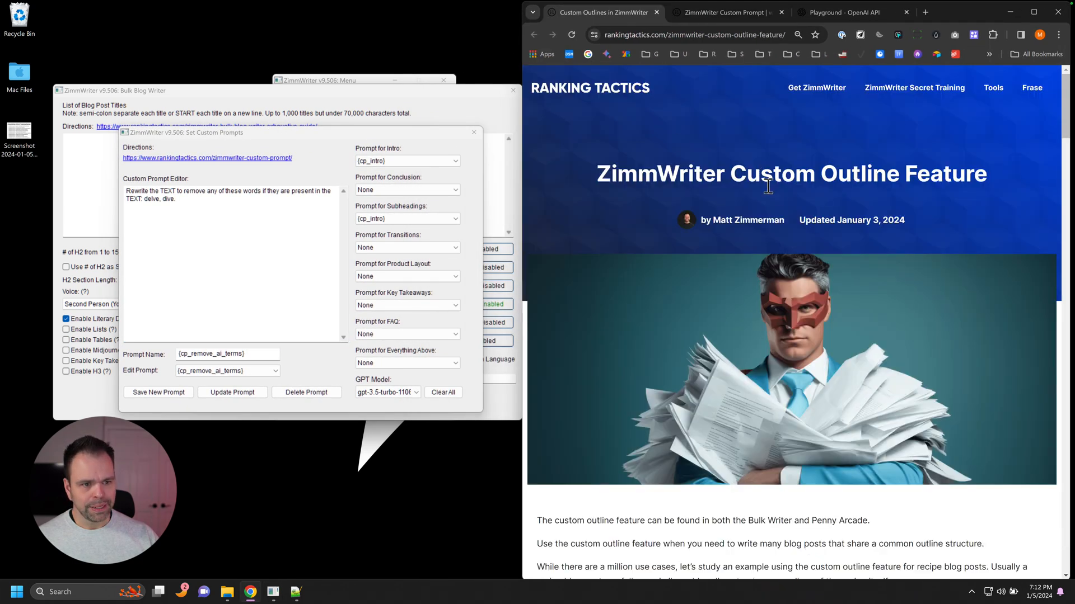
mouse_move(790, 196)
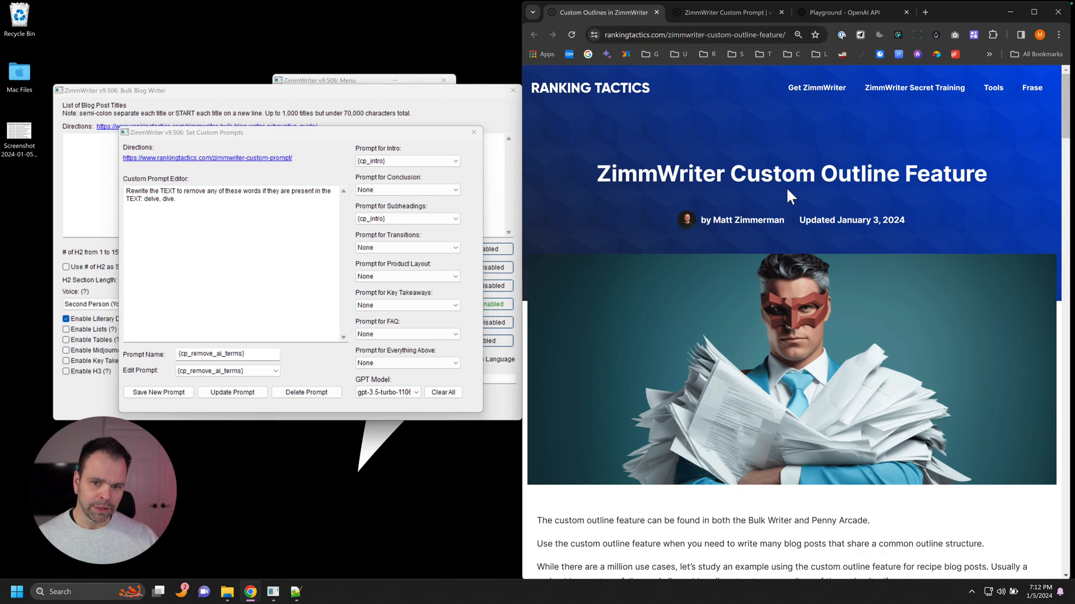
- Reach the {cp_your_custom_prompt} variable section, then launch the SEO Blog Writer
scroll("down", 3)
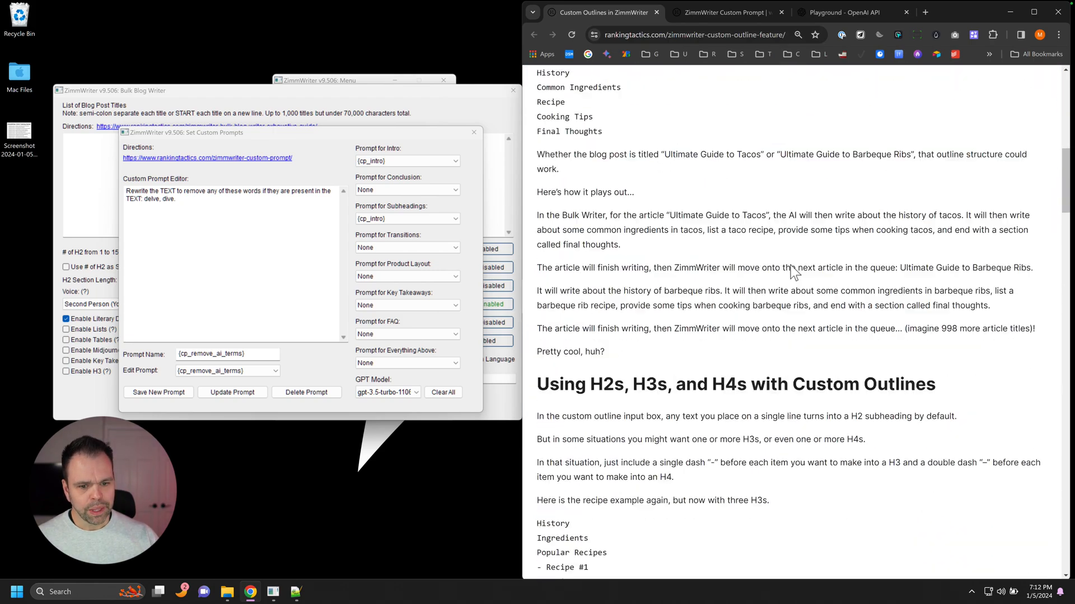
scroll("down", 3)
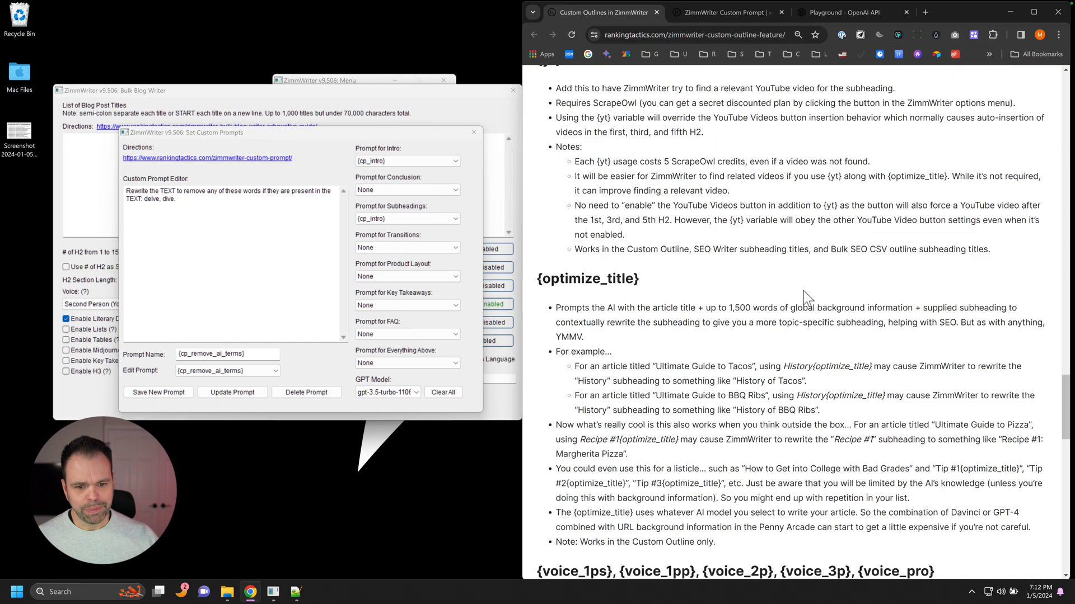
scroll("down", 3)
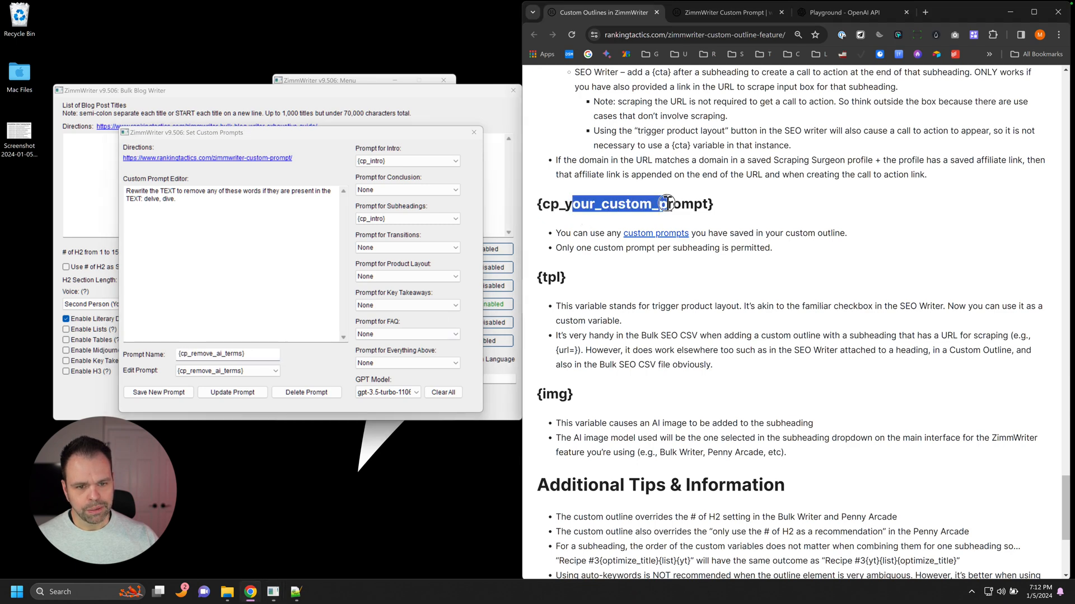
left_click(475, 133)
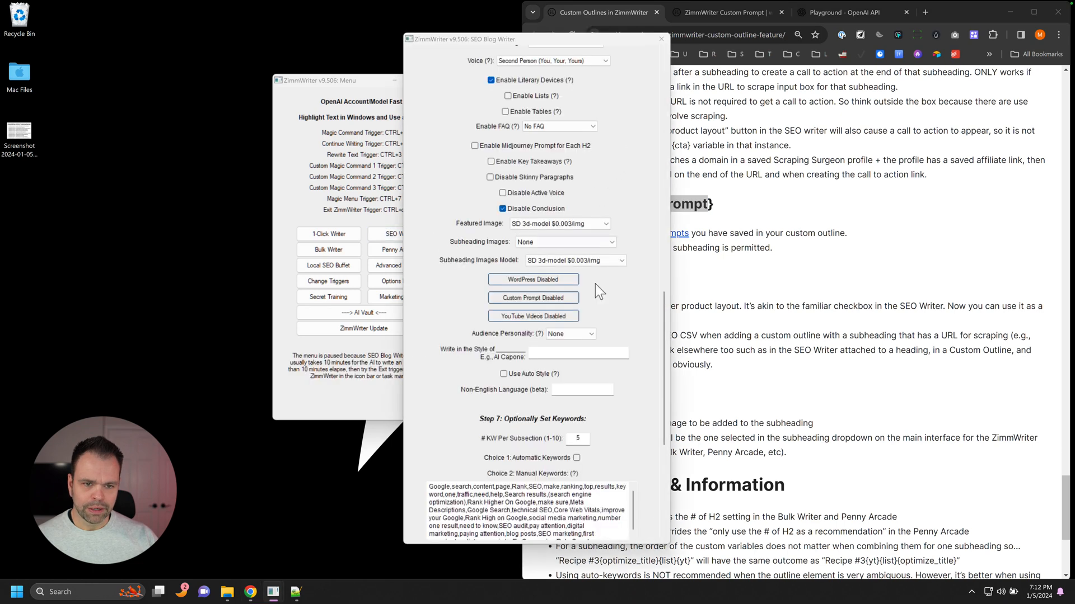
- Start typing {cp_ after the H2 2 subheading 'Optimizing Website Quality'
left_click(533, 298)
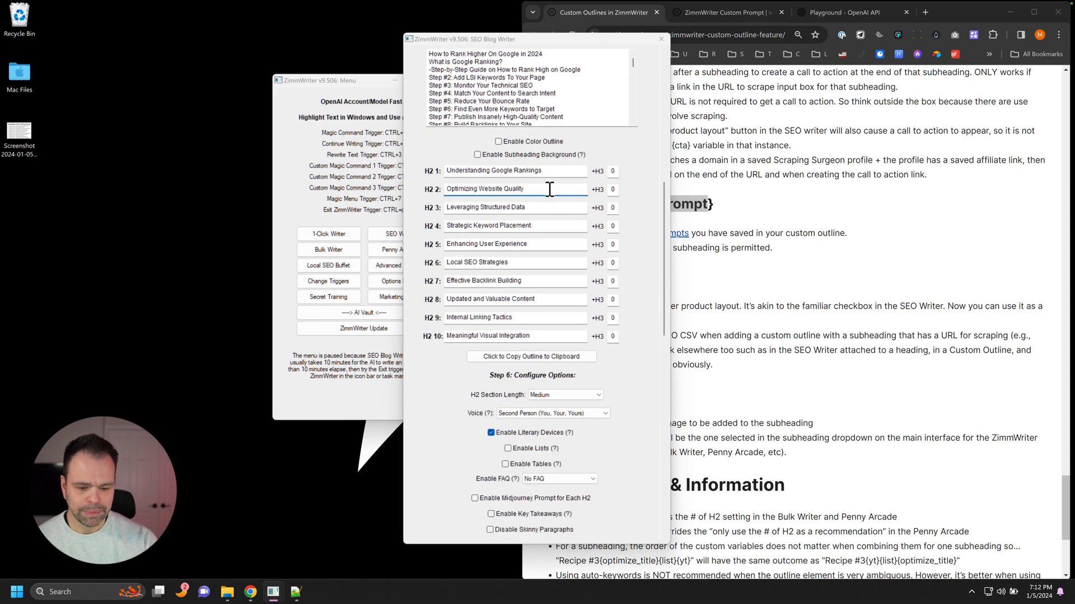
type("[cp_")
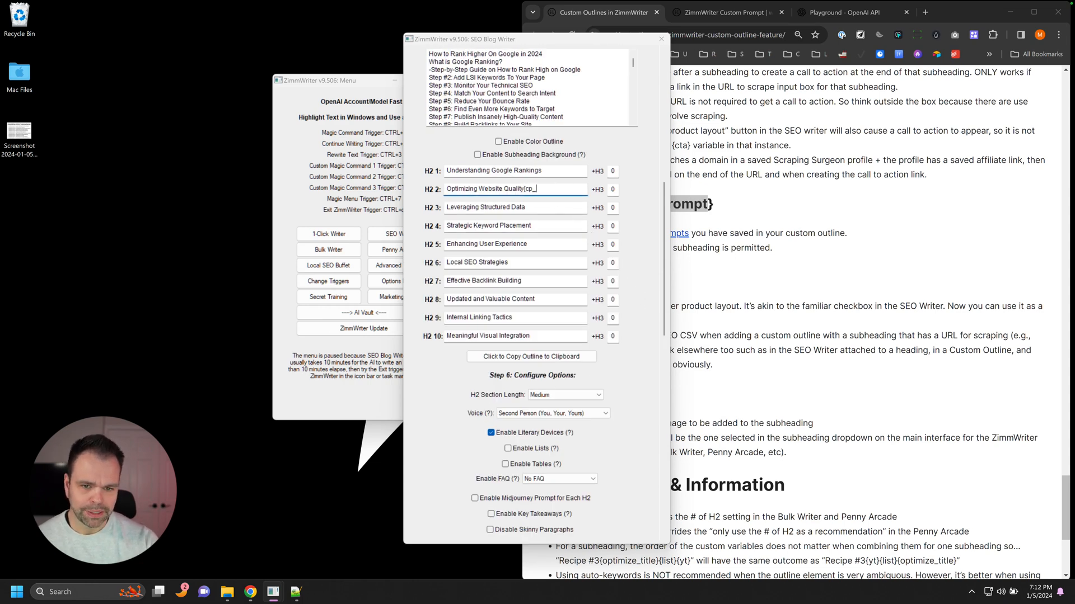